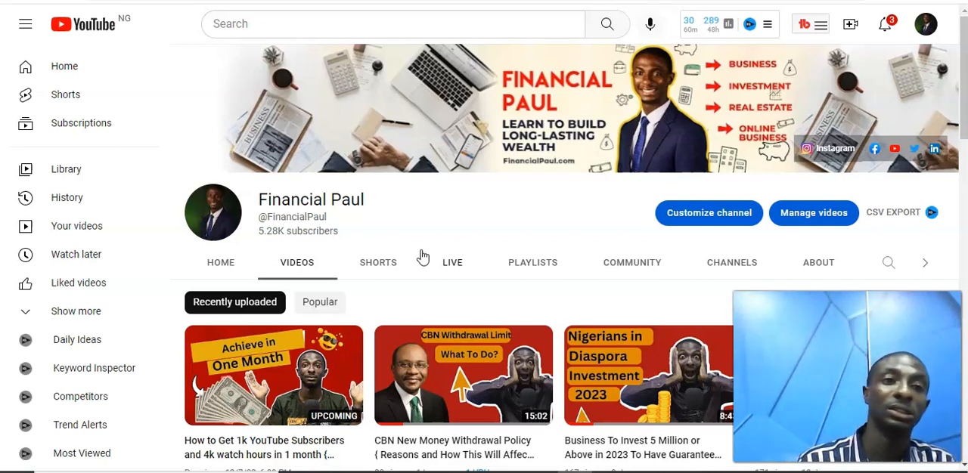
{"action": "mouse_move", "coordinate": [363, 134]}
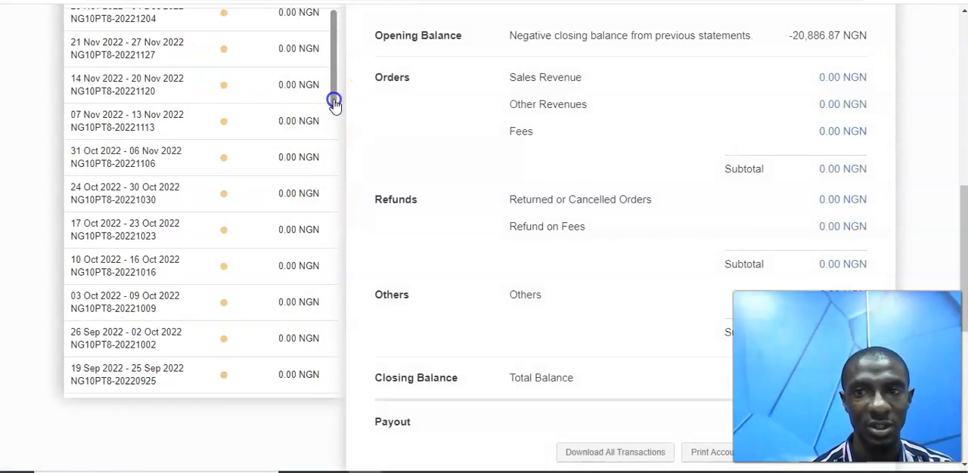
- Scroll the statement list back to 2017 payouts such as 172,720.00 NGN
{"action": "scroll", "scroll_direction": "down", "scroll_amount": 3}
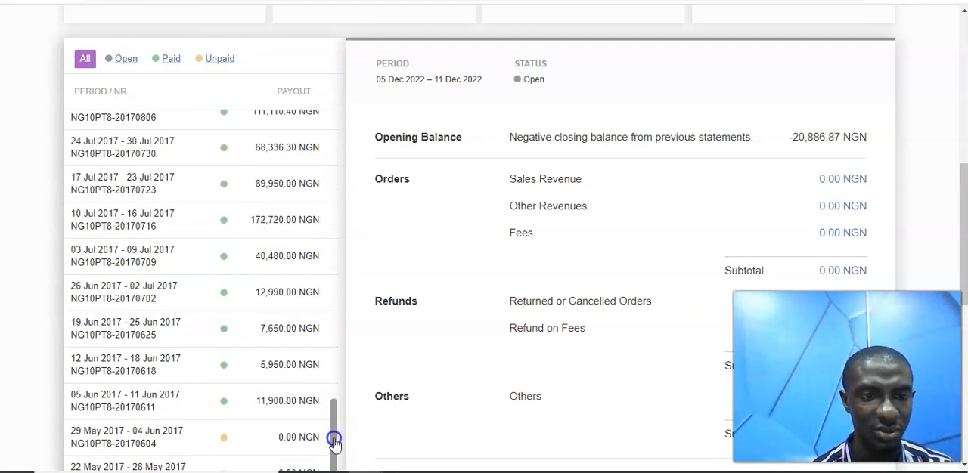
{"action": "mouse_move", "coordinate": [241, 376]}
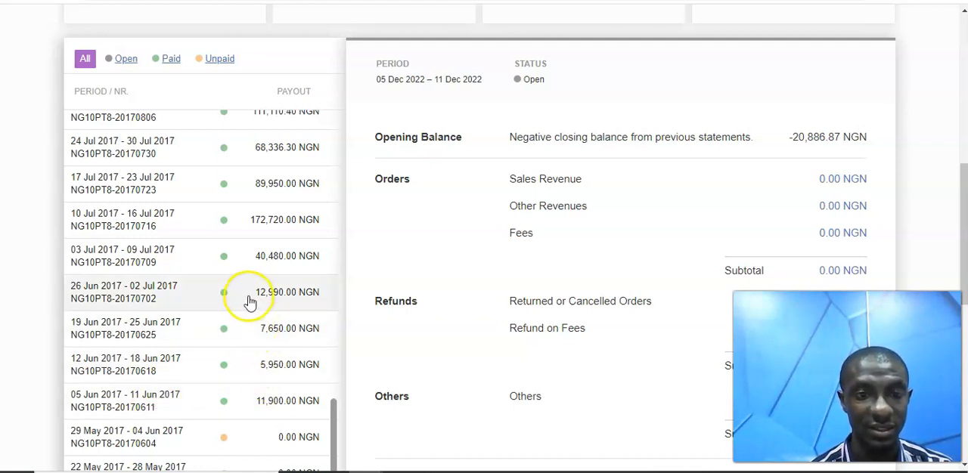
{"action": "mouse_move", "coordinate": [244, 257]}
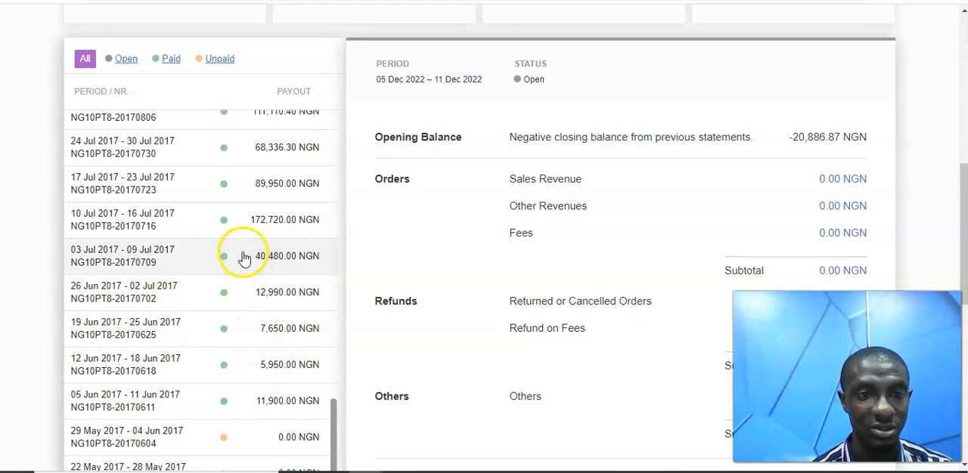
{"action": "mouse_move", "coordinate": [106, 255]}
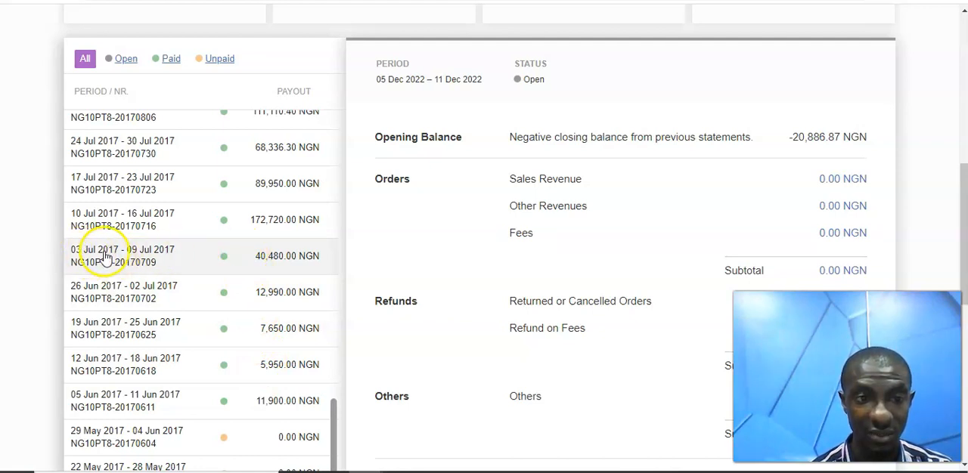
{"action": "mouse_move", "coordinate": [151, 258]}
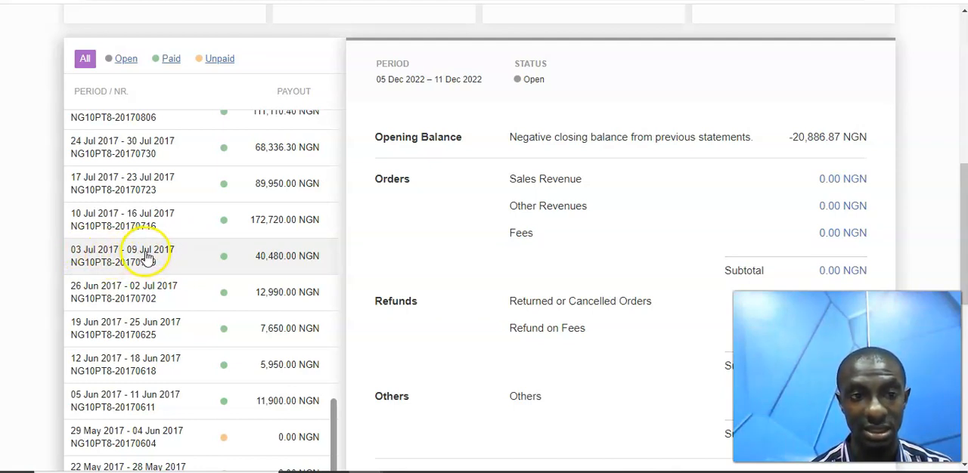
{"action": "mouse_move", "coordinate": [76, 220]}
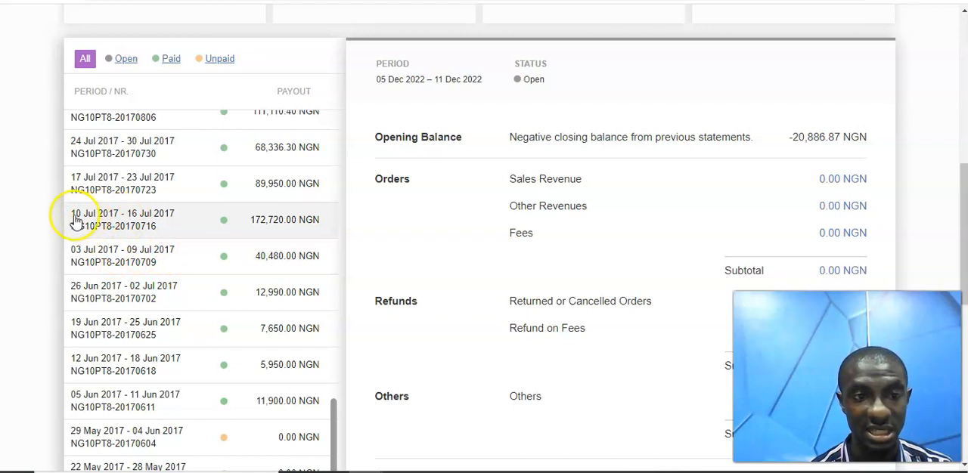
{"action": "mouse_move", "coordinate": [219, 229]}
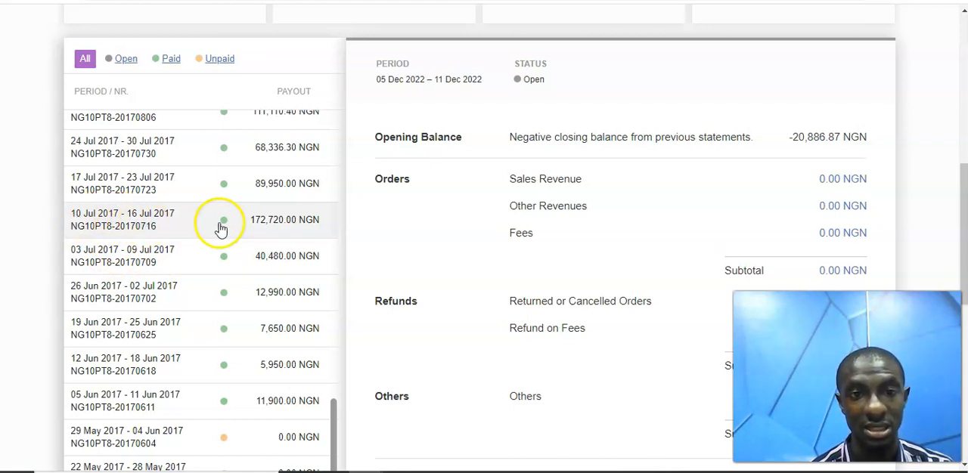
{"action": "mouse_move", "coordinate": [271, 217]}
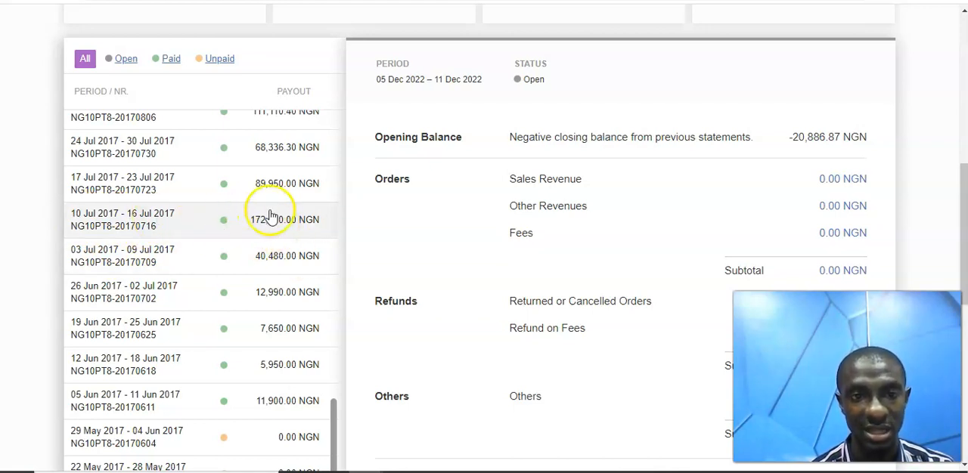
{"action": "mouse_move", "coordinate": [300, 183]}
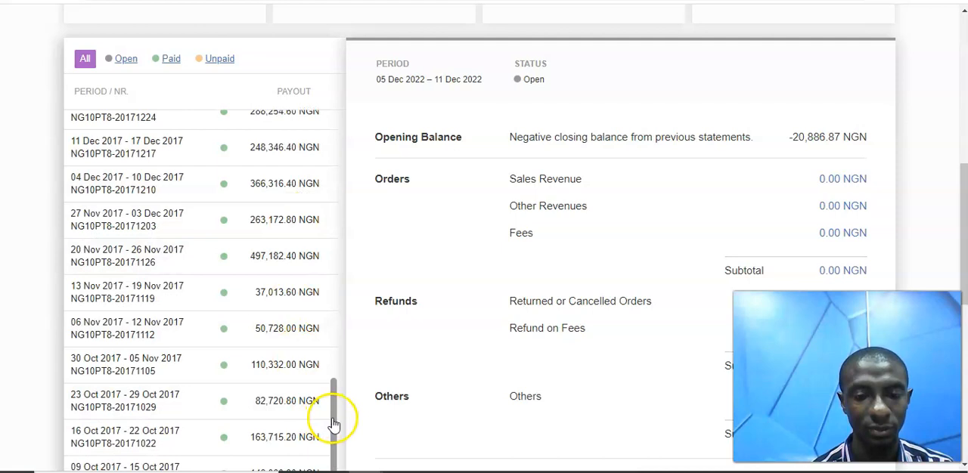
- Scroll through the 2017 weekly payouts, including 497,182.40 NGN for 20–26 Nov 2017
{"action": "scroll", "scroll_direction": "down", "scroll_amount": 3}
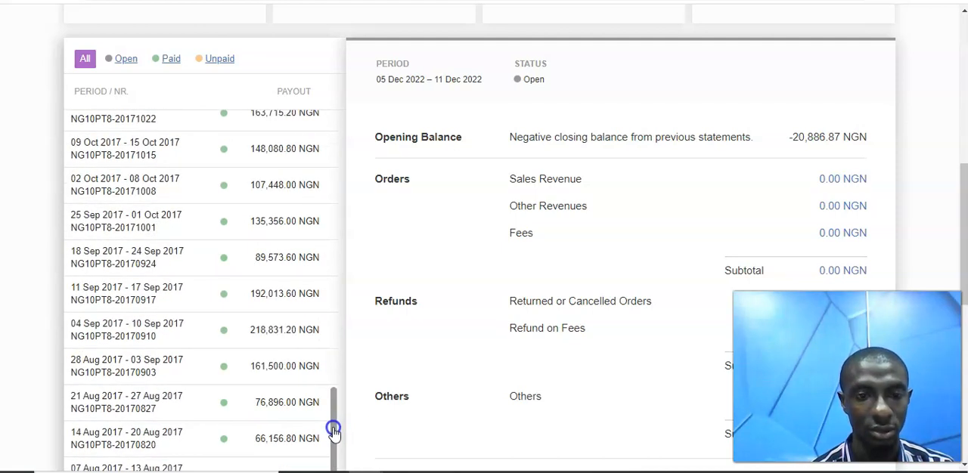
{"action": "scroll", "scroll_direction": "down", "scroll_amount": 3}
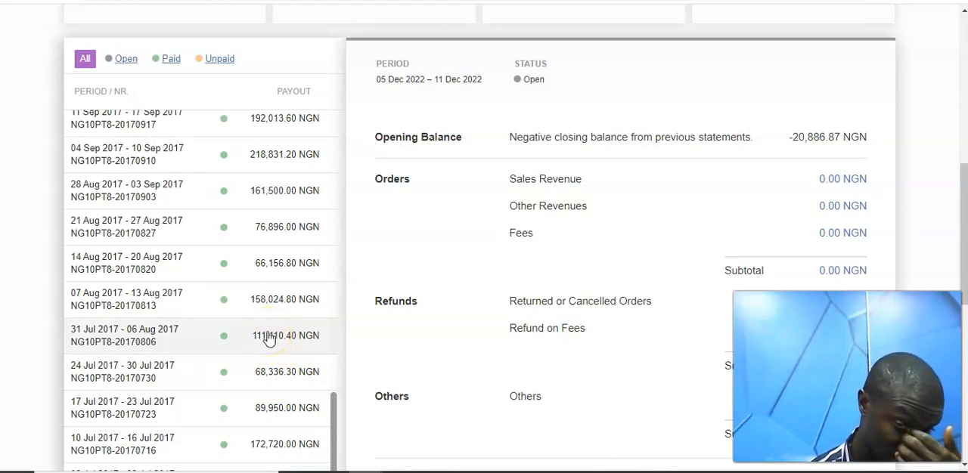
{"action": "mouse_move", "coordinate": [257, 265]}
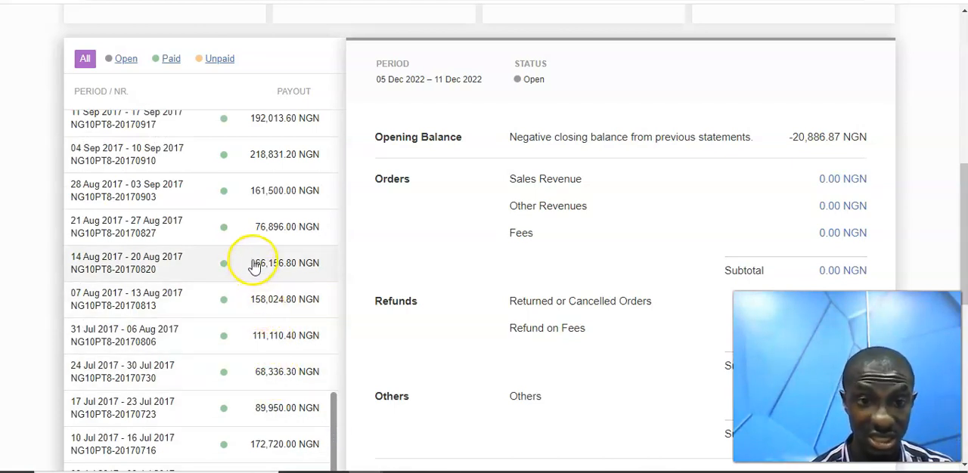
{"action": "mouse_move", "coordinate": [250, 159]}
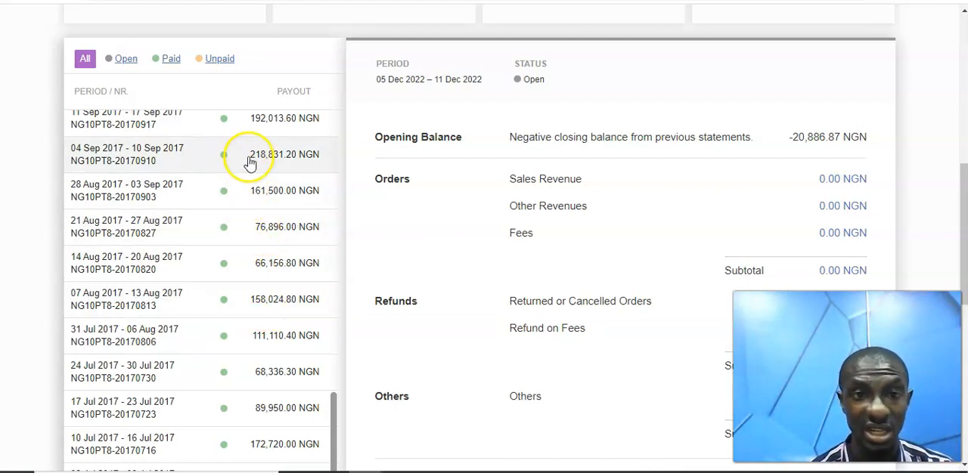
{"action": "mouse_move", "coordinate": [257, 162]}
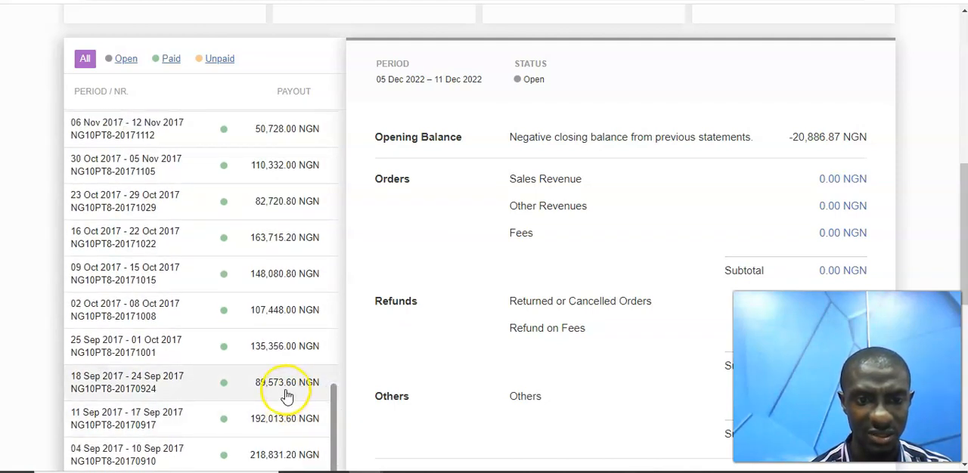
{"action": "mouse_move", "coordinate": [270, 289]}
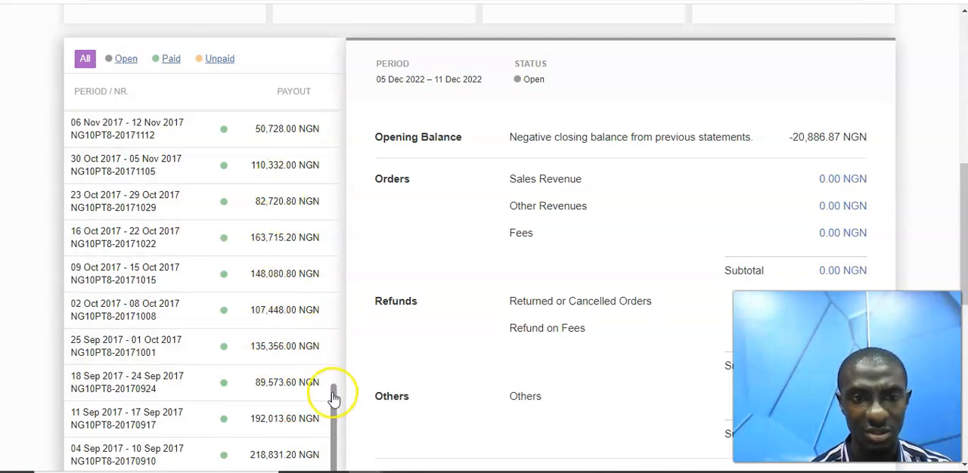
{"action": "scroll", "scroll_direction": "up", "scroll_amount": 3}
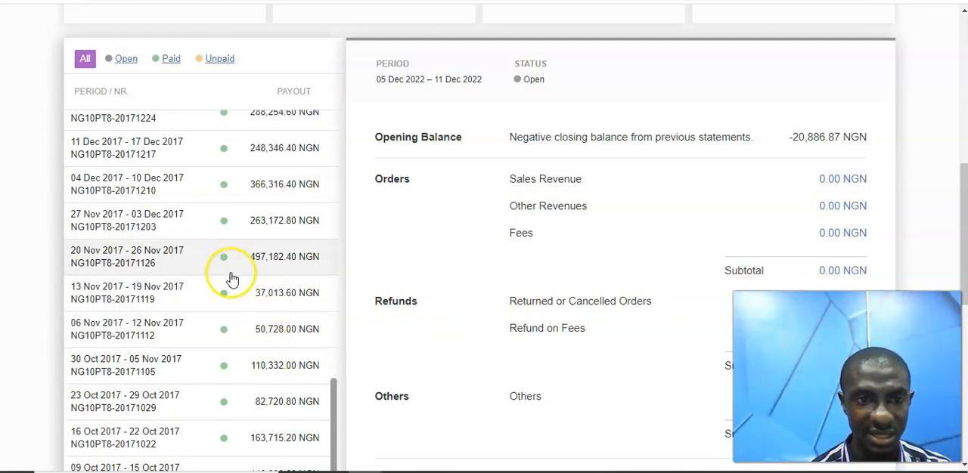
{"action": "mouse_move", "coordinate": [259, 270]}
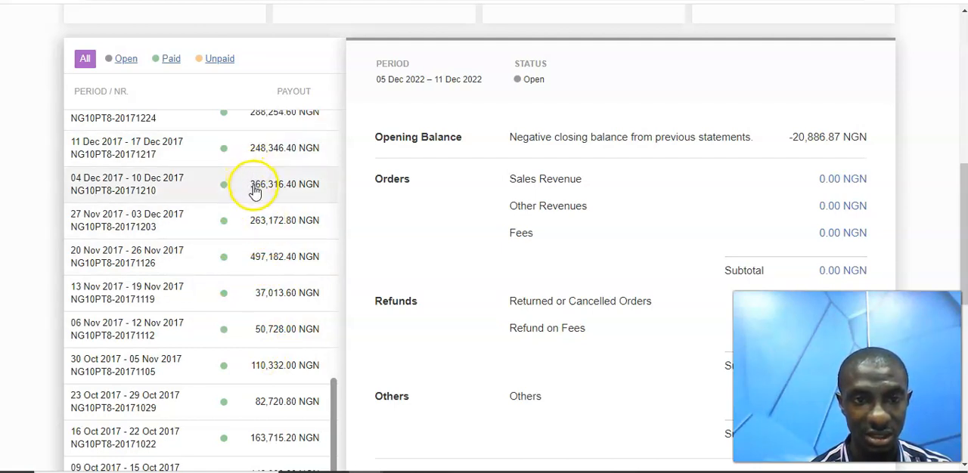
{"action": "mouse_move", "coordinate": [272, 165]}
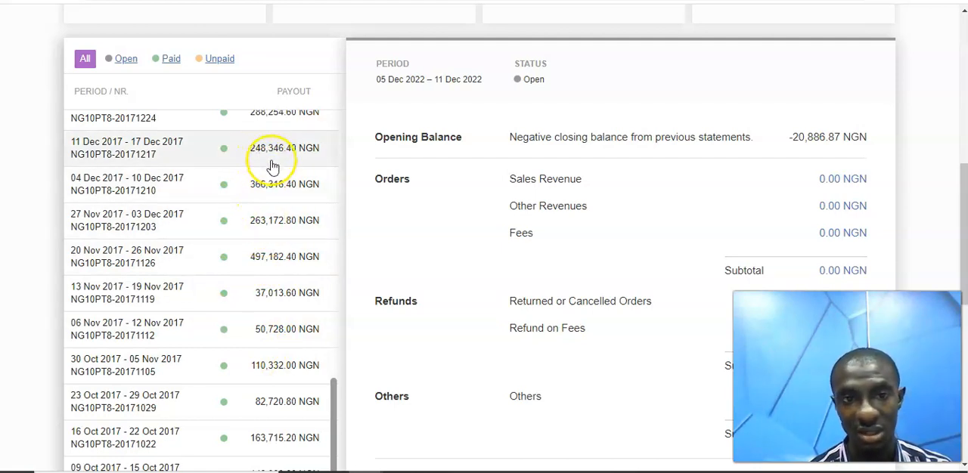
{"action": "mouse_move", "coordinate": [335, 385]}
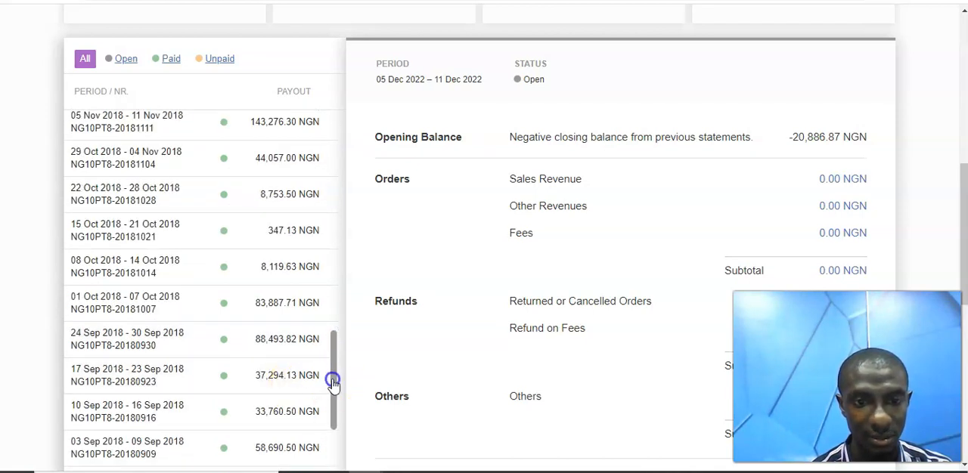
- Open the 08–14 Oct 2018 statement: 8,119.63 NGN, 43,249.00 NGN sales revenue
{"action": "scroll", "scroll_direction": "down", "scroll_amount": 3}
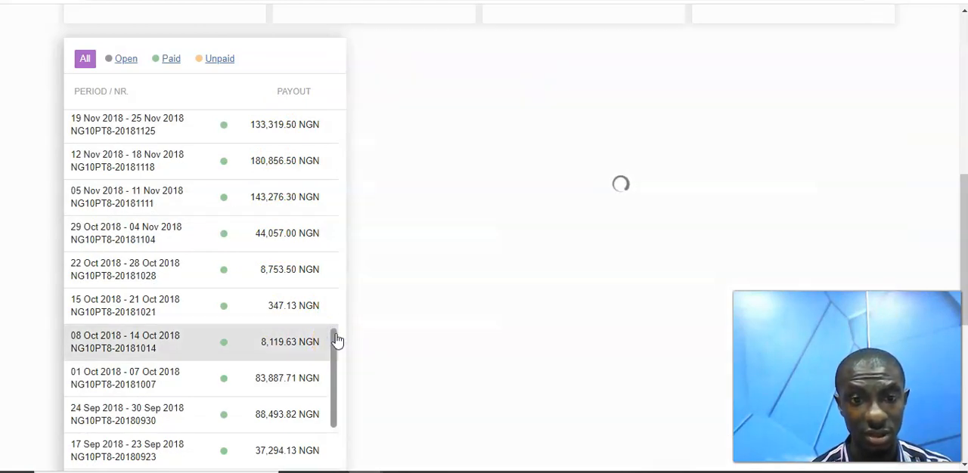
{"action": "left_click", "coordinate": [125, 341]}
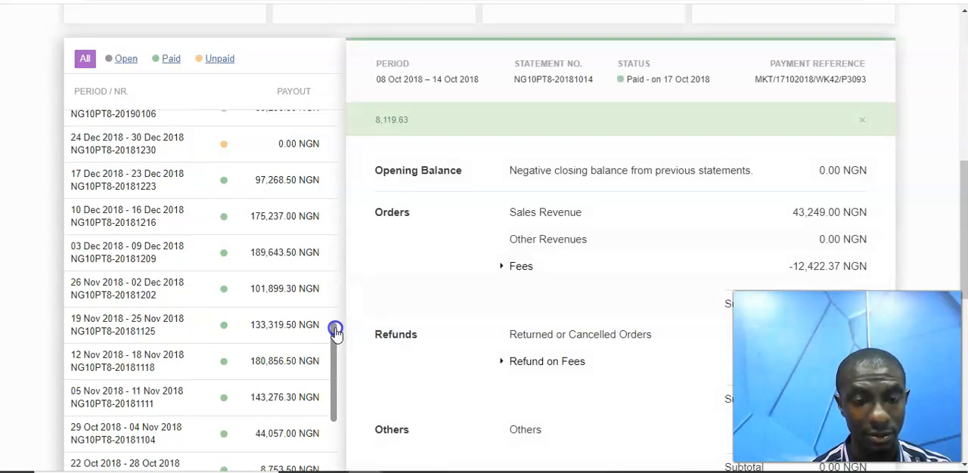
{"action": "mouse_move", "coordinate": [271, 247]}
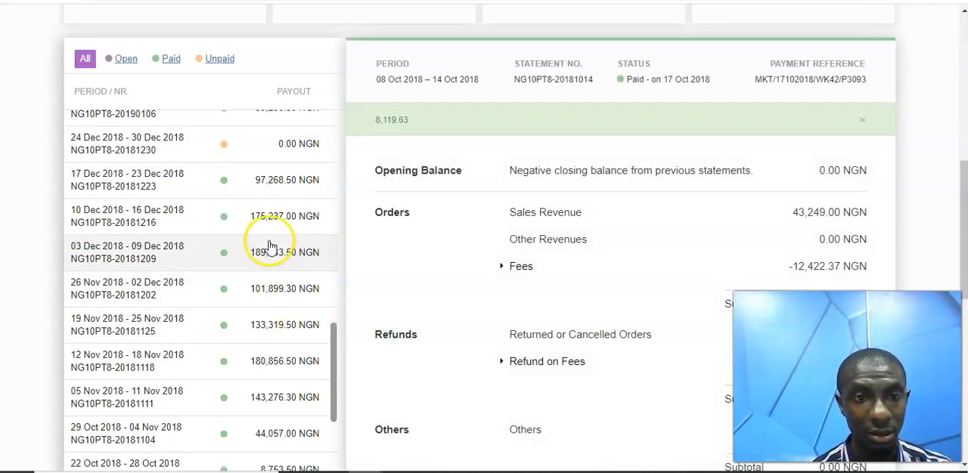
{"action": "mouse_move", "coordinate": [335, 346]}
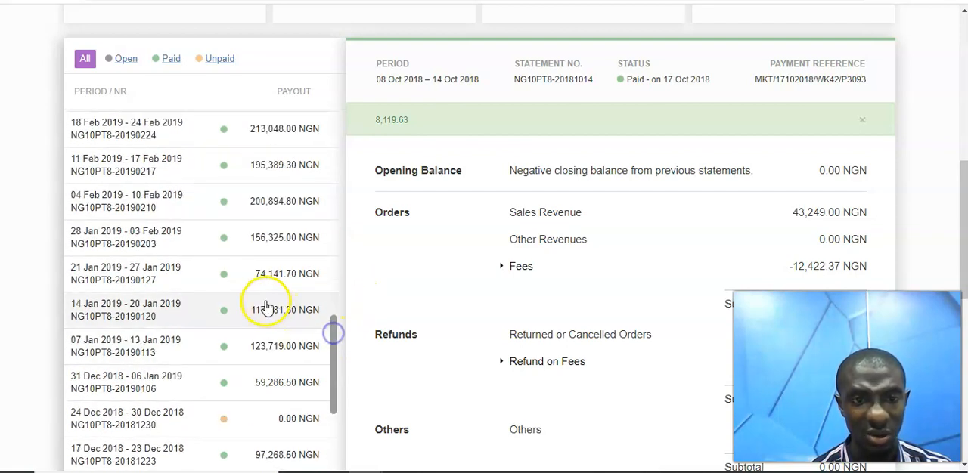
{"action": "mouse_move", "coordinate": [297, 226]}
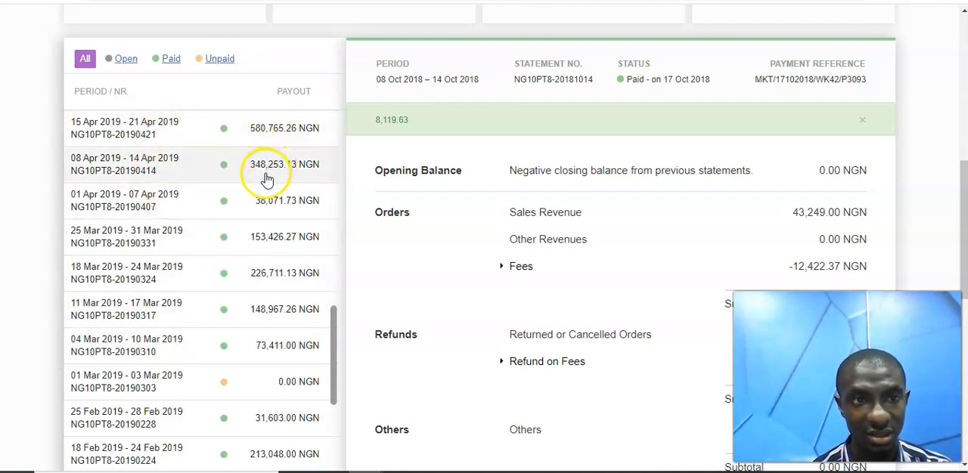
{"action": "mouse_move", "coordinate": [276, 267]}
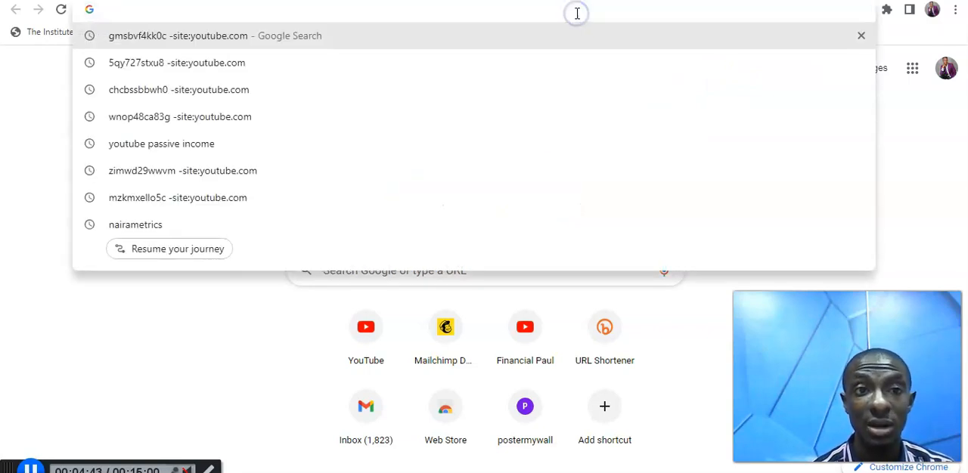
- Load jumia.com.ng from the address bar
{"action": "type", "text": "jumia.com.ng"}
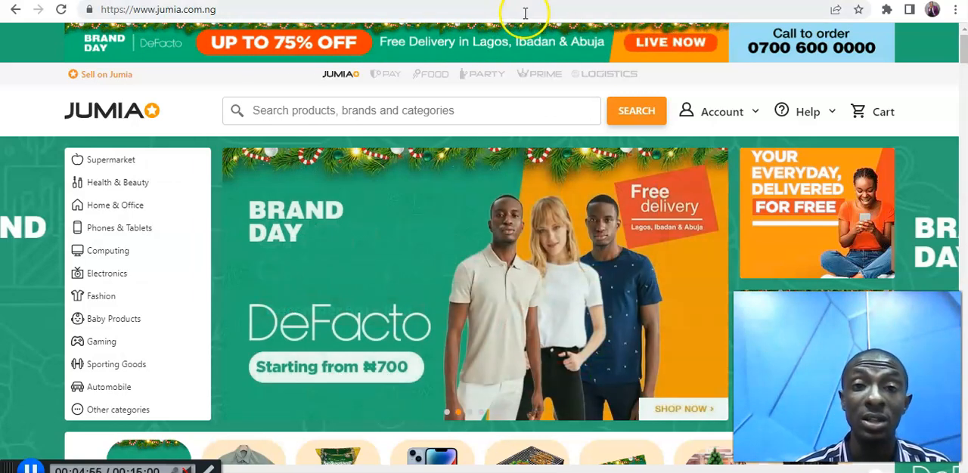
{"action": "mouse_move", "coordinate": [106, 74]}
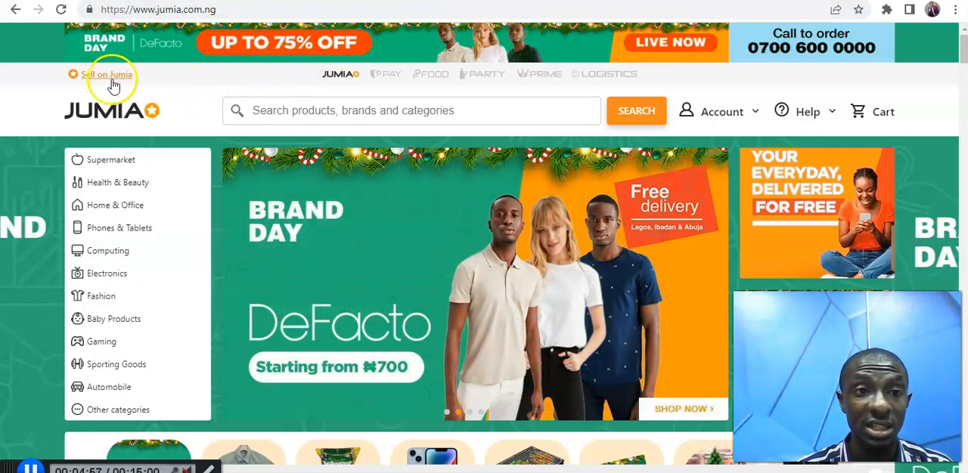
- Follow 'Sell on Jumia' through to the seller account registration form
{"action": "left_click", "coordinate": [107, 74]}
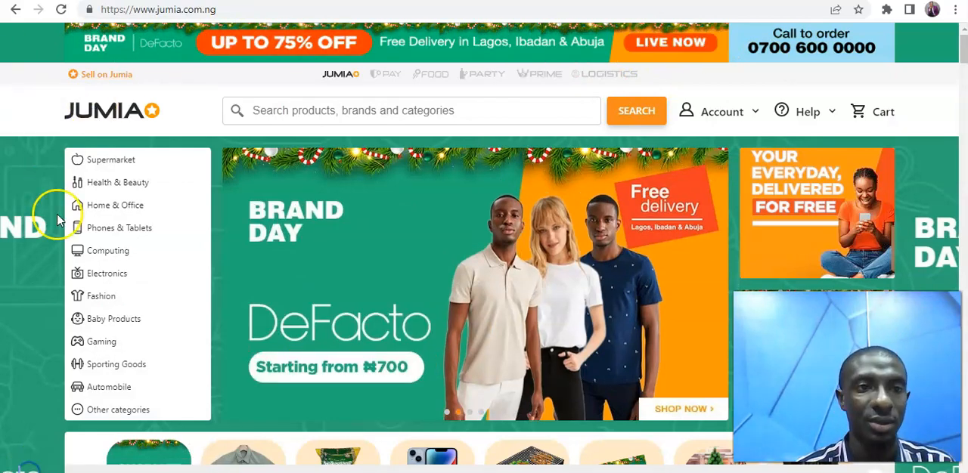
{"action": "left_click", "coordinate": [103, 75]}
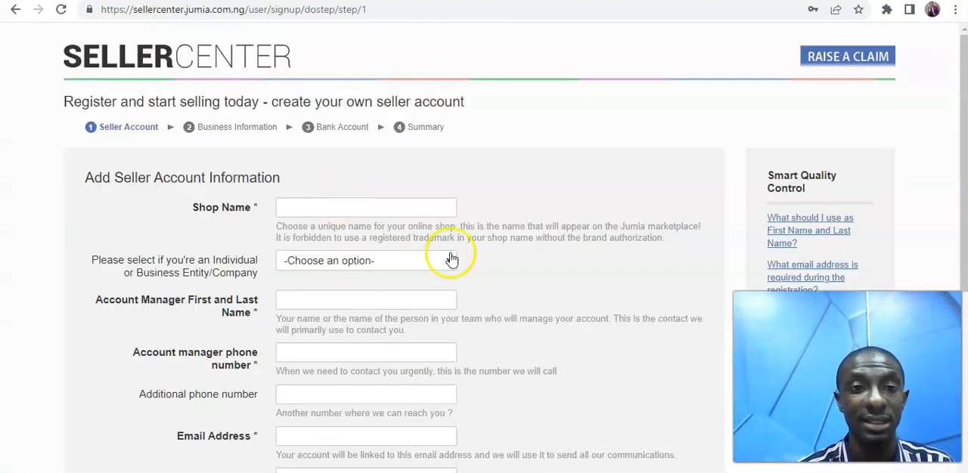
- Scroll through the empty Add Seller Account Information form without filling it in
{"action": "scroll", "scroll_direction": "down", "scroll_amount": 3}
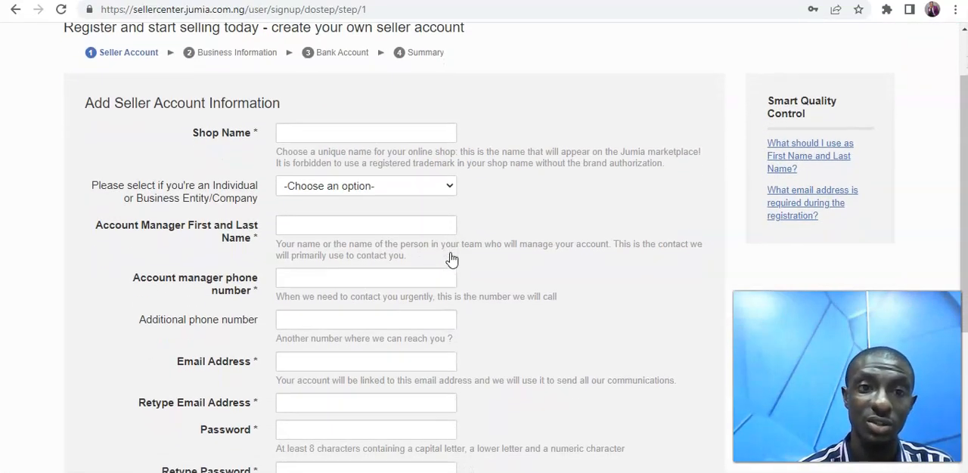
{"action": "scroll", "scroll_direction": "down", "scroll_amount": 3}
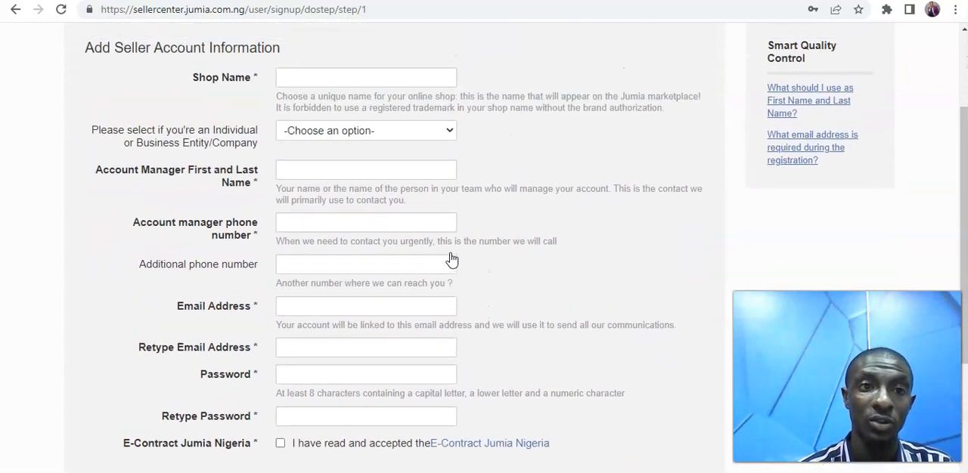
{"action": "scroll", "scroll_direction": "up", "scroll_amount": 3}
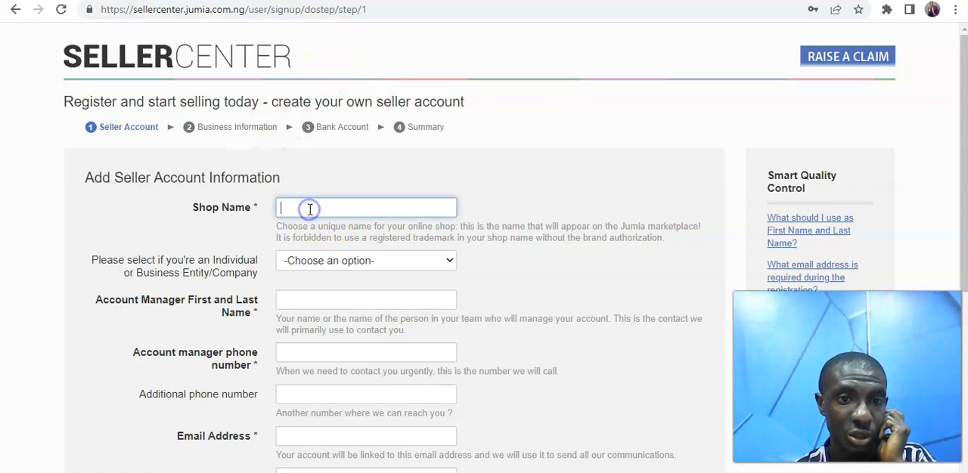
{"action": "mouse_move", "coordinate": [272, 284]}
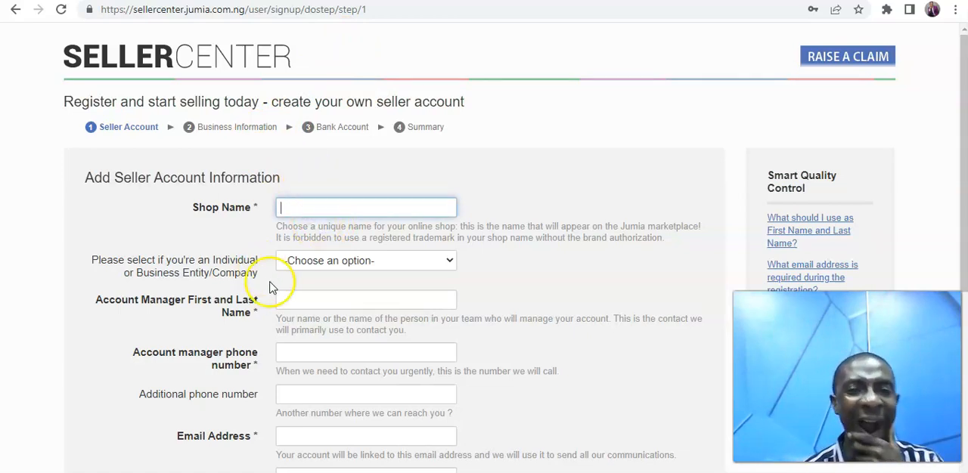
{"action": "scroll", "scroll_direction": "down", "scroll_amount": 3}
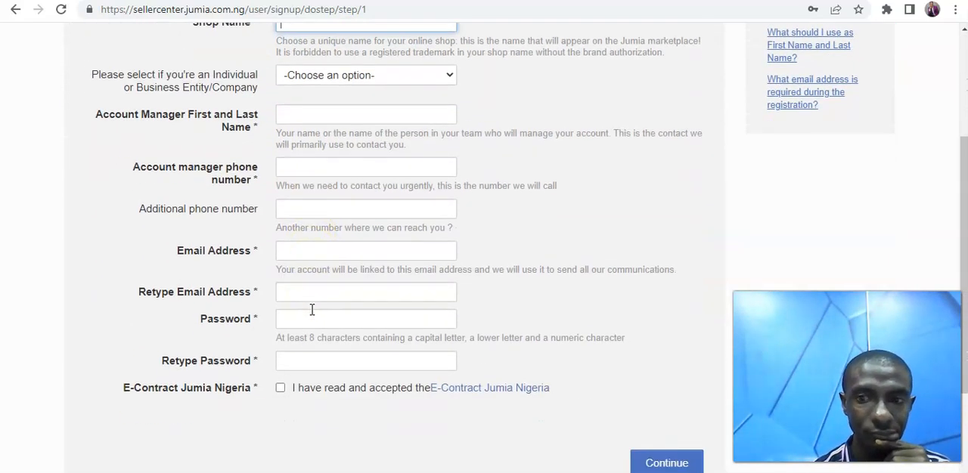
{"action": "scroll", "scroll_direction": "down", "scroll_amount": 3}
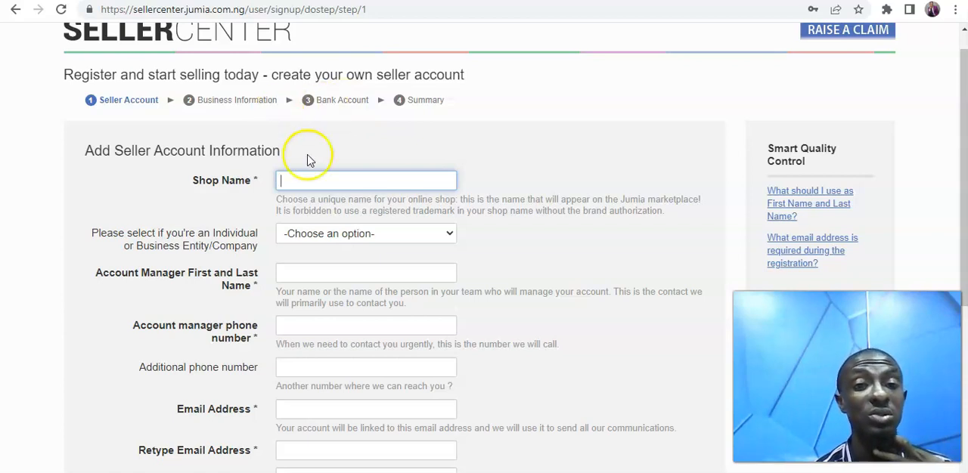
{"action": "mouse_move", "coordinate": [335, 243]}
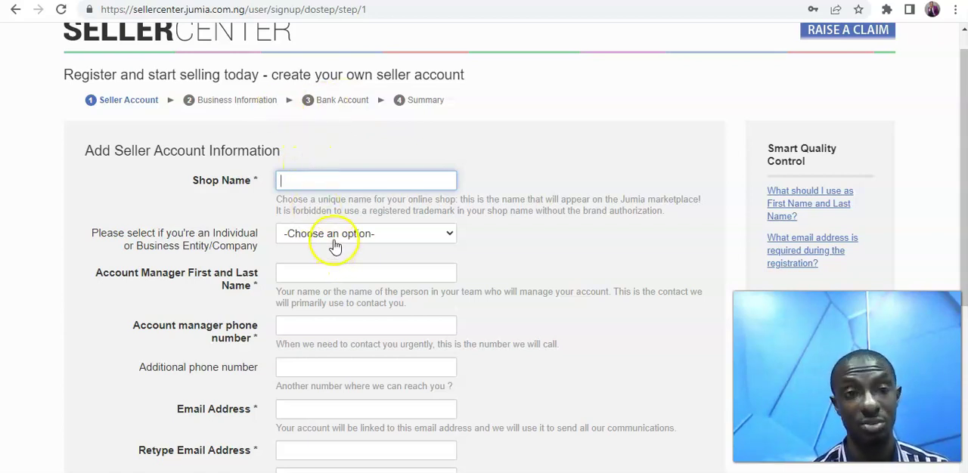
{"action": "mouse_move", "coordinate": [415, 111]}
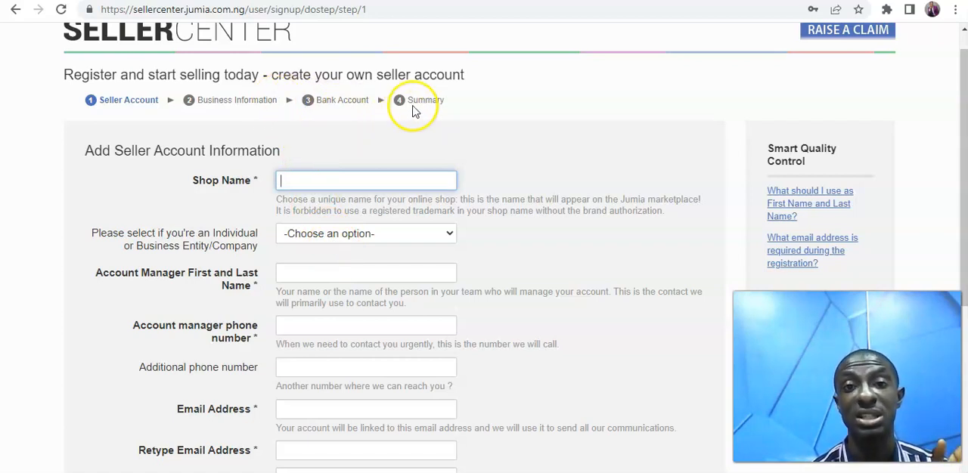
{"action": "scroll", "scroll_direction": "down", "scroll_amount": 3}
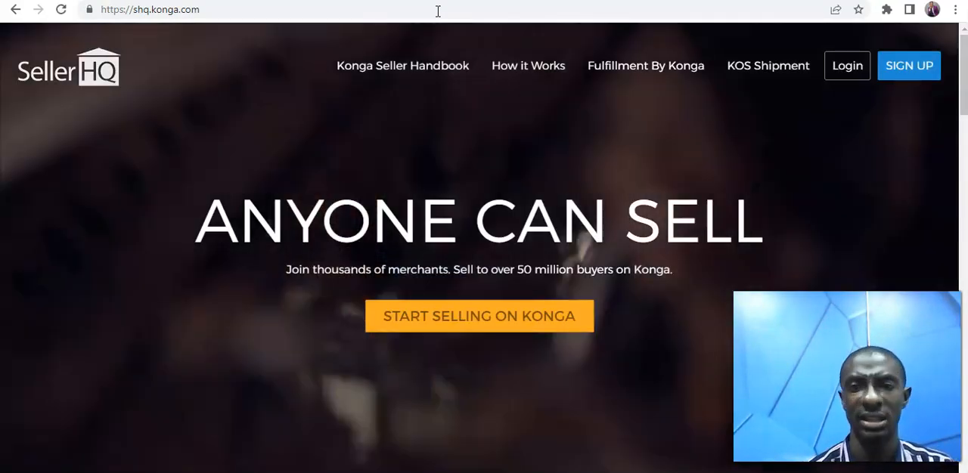
{"action": "mouse_move", "coordinate": [892, 71]}
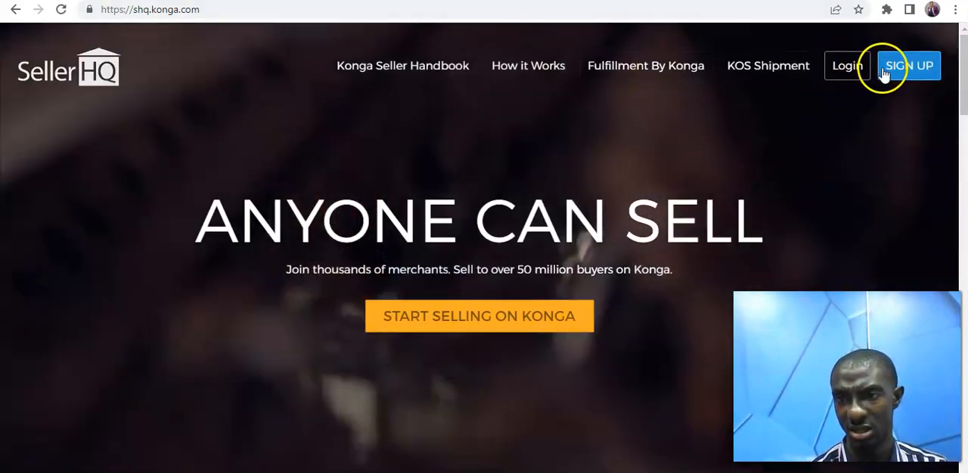
- Start a SellerHQ sign-up, scroll its form, and dismiss the notifications prompt
{"action": "left_click", "coordinate": [910, 65]}
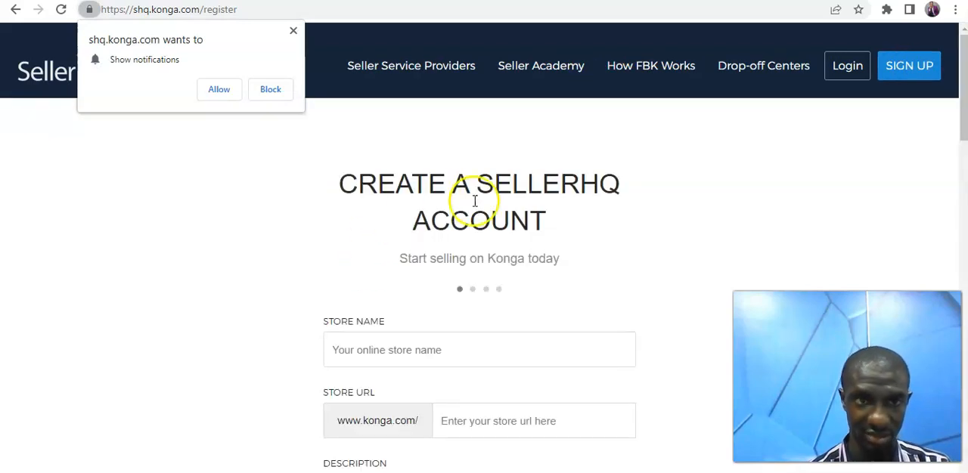
{"action": "scroll", "scroll_direction": "down", "scroll_amount": 3}
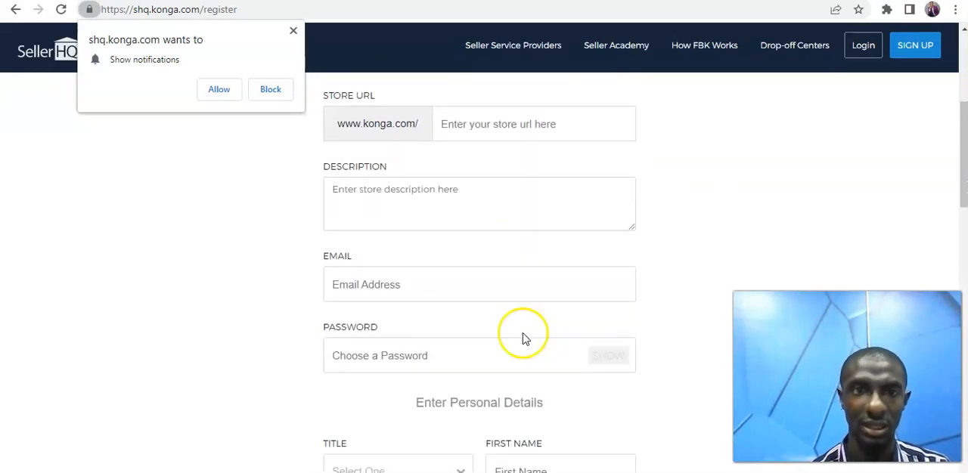
{"action": "left_click", "coordinate": [270, 89]}
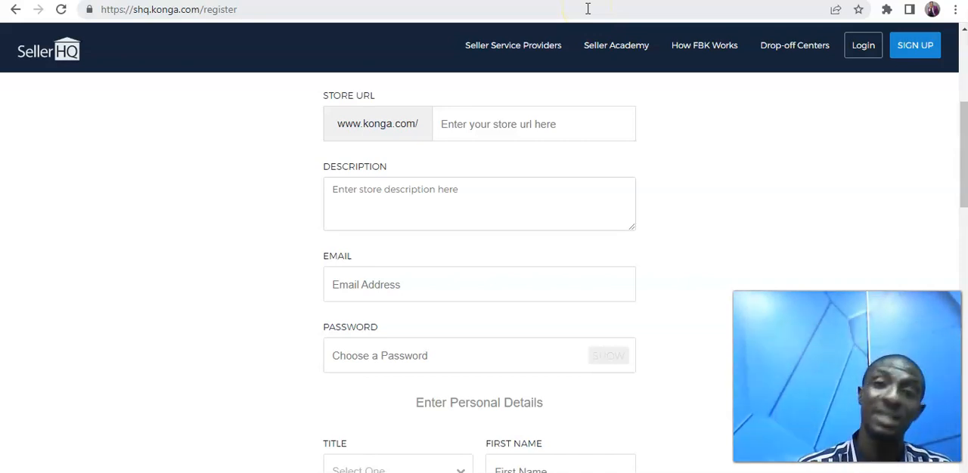
{"action": "left_click", "coordinate": [173, 11]}
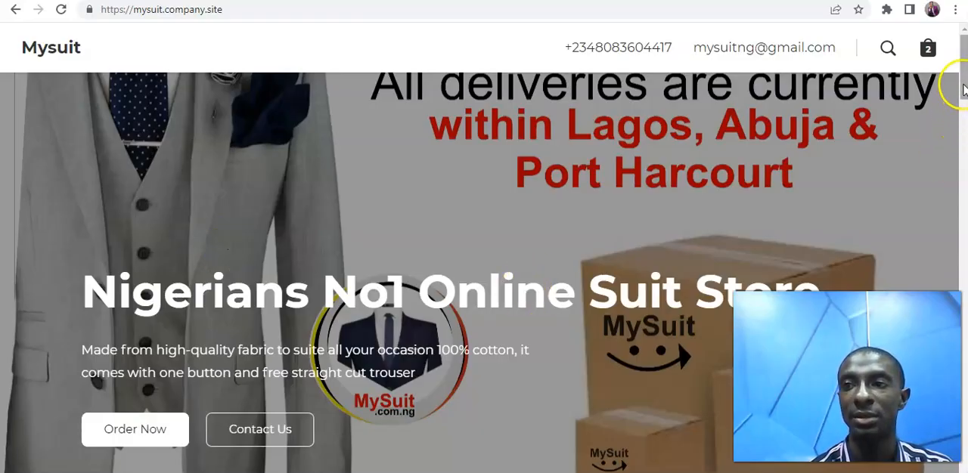
{"action": "scroll", "scroll_direction": "down", "scroll_amount": 3}
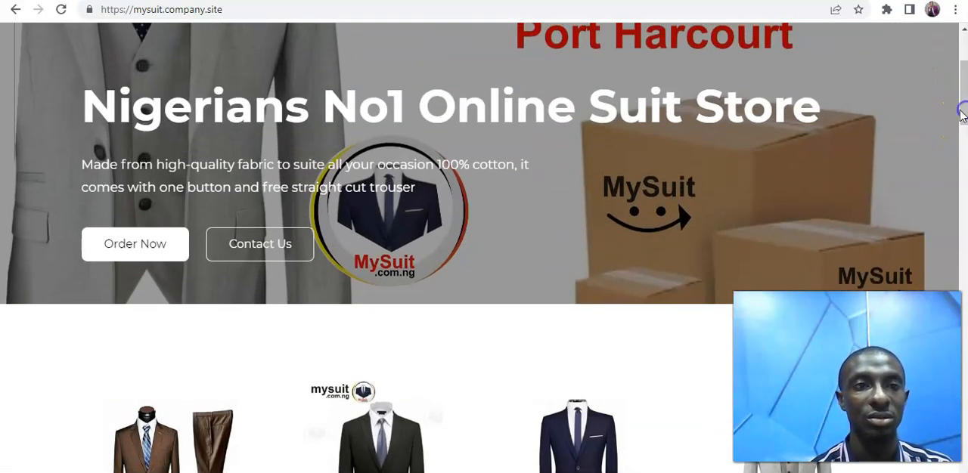
{"action": "mouse_move", "coordinate": [875, 83]}
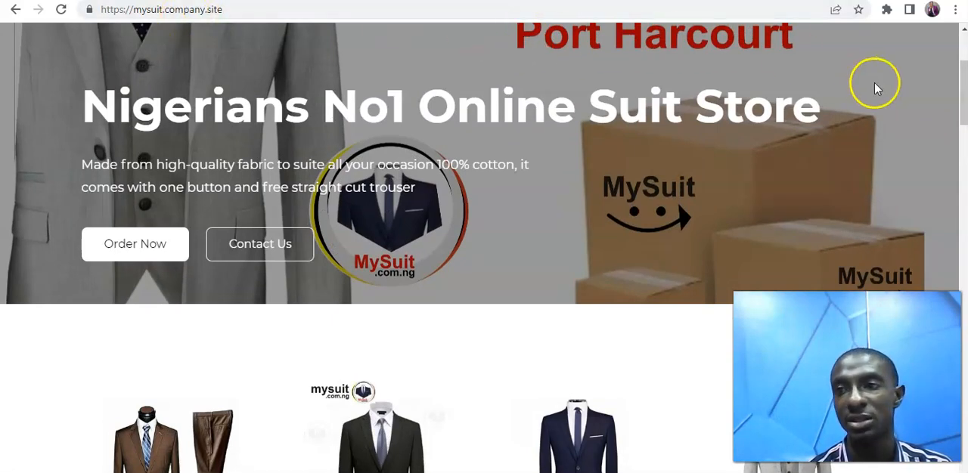
{"action": "scroll", "scroll_direction": "down", "scroll_amount": 3}
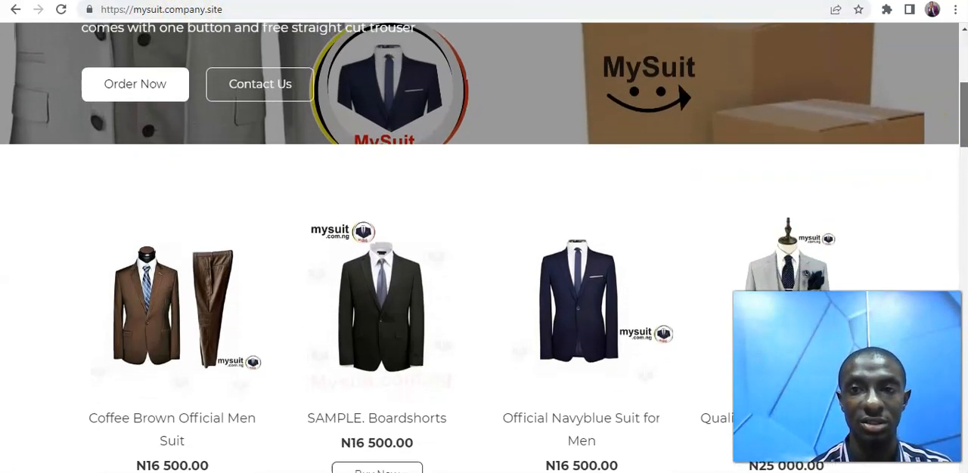
{"action": "scroll", "scroll_direction": "down", "scroll_amount": 3}
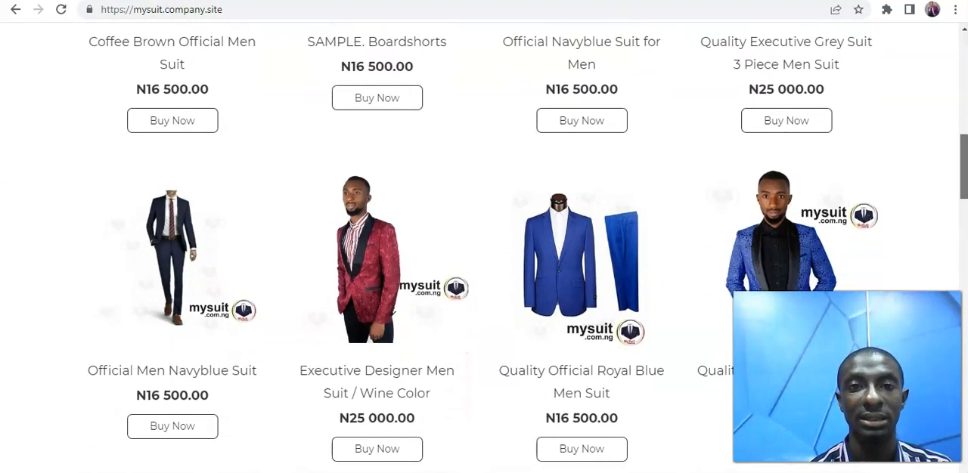
{"action": "scroll", "scroll_direction": "down", "scroll_amount": 3}
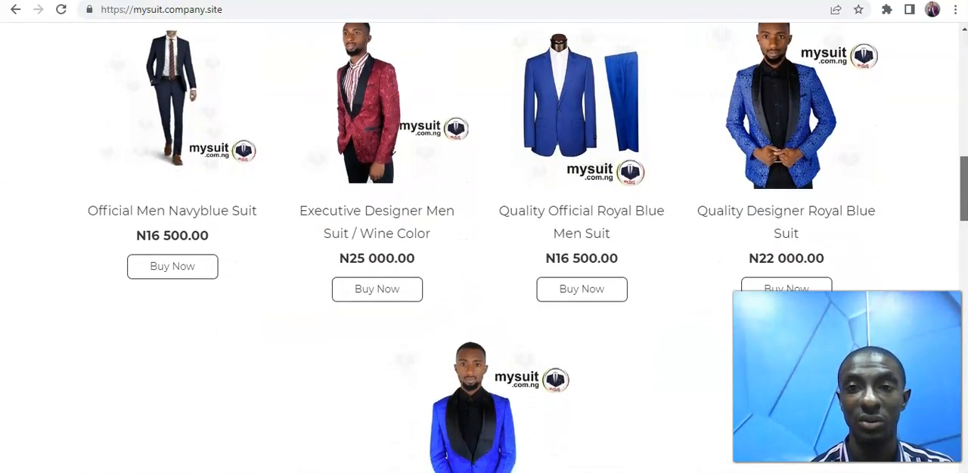
{"action": "scroll", "scroll_direction": "down", "scroll_amount": 3}
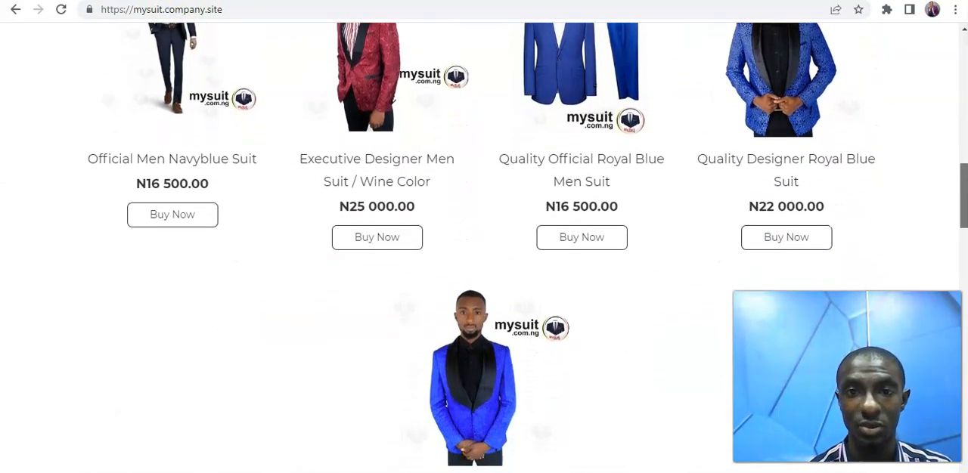
{"action": "scroll", "scroll_direction": "down", "scroll_amount": 3}
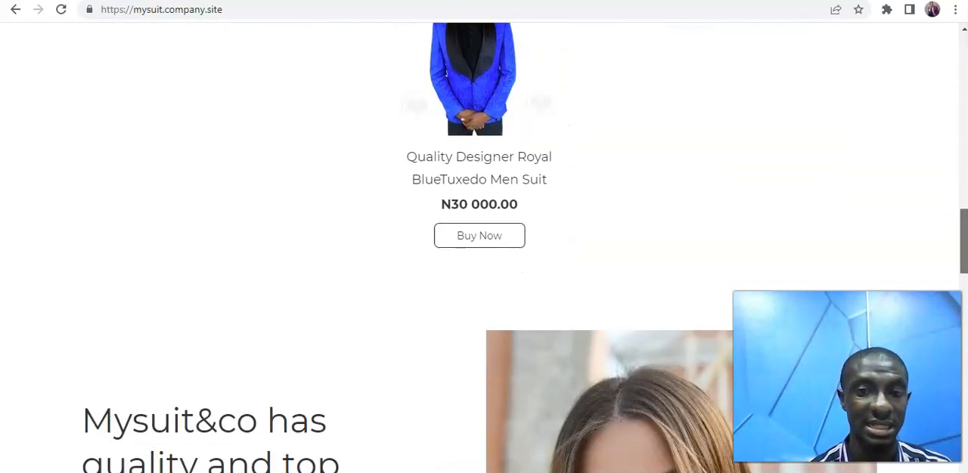
{"action": "scroll", "scroll_direction": "down", "scroll_amount": 3}
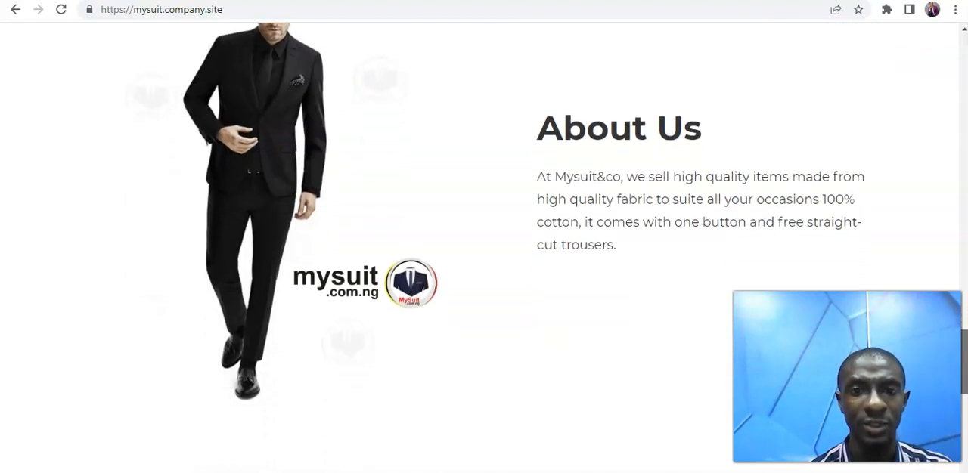
{"action": "scroll", "scroll_direction": "down", "scroll_amount": 3}
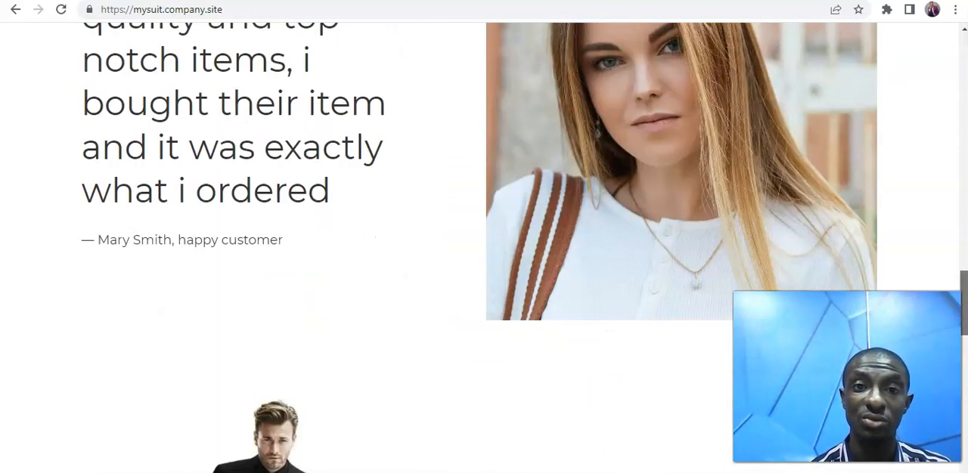
{"action": "scroll", "scroll_direction": "down", "scroll_amount": 3}
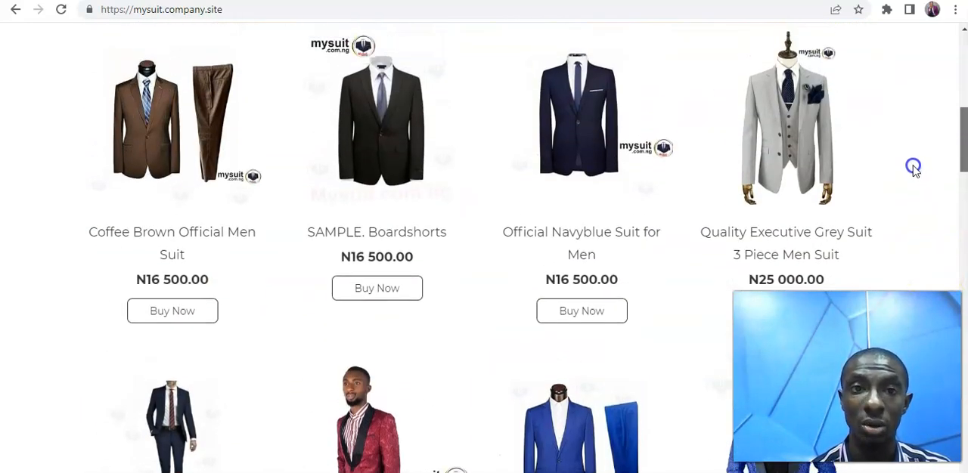
{"action": "scroll", "scroll_direction": "up", "scroll_amount": 3}
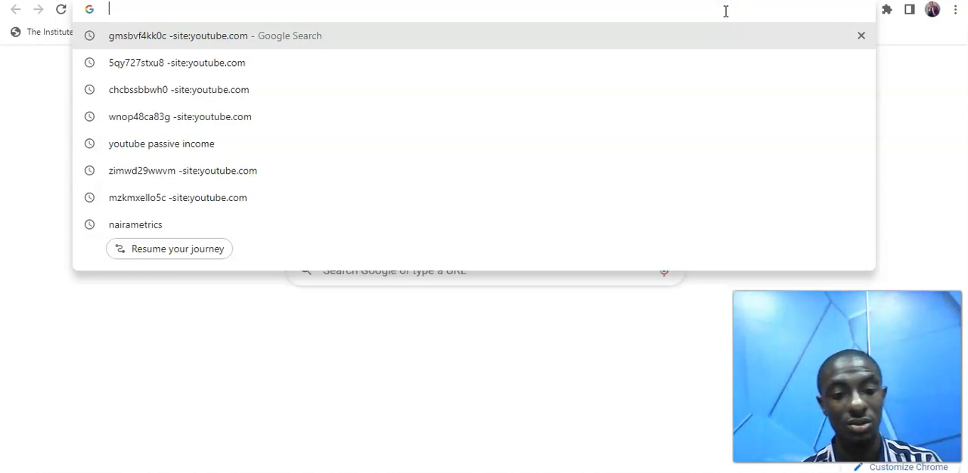
- Search Google for 'ecwid' and open the Ecwid Official Site result
{"action": "type", "text": "ecwid"}
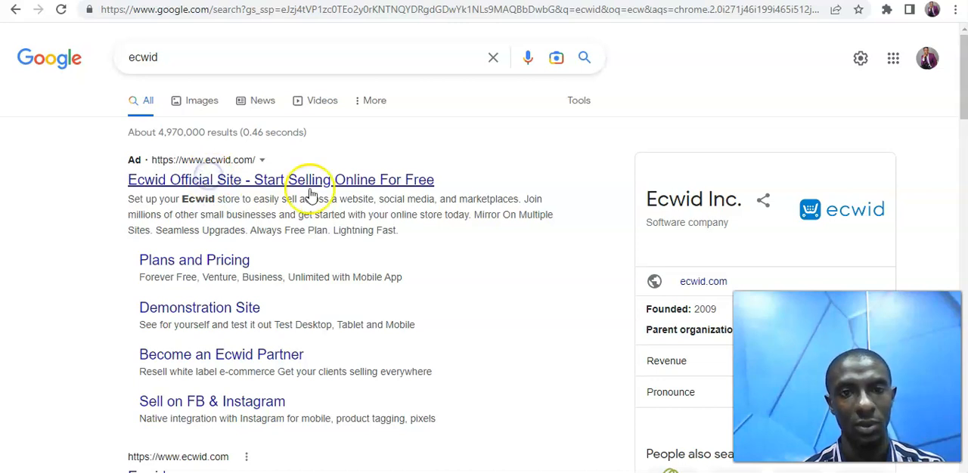
{"action": "left_click", "coordinate": [303, 180]}
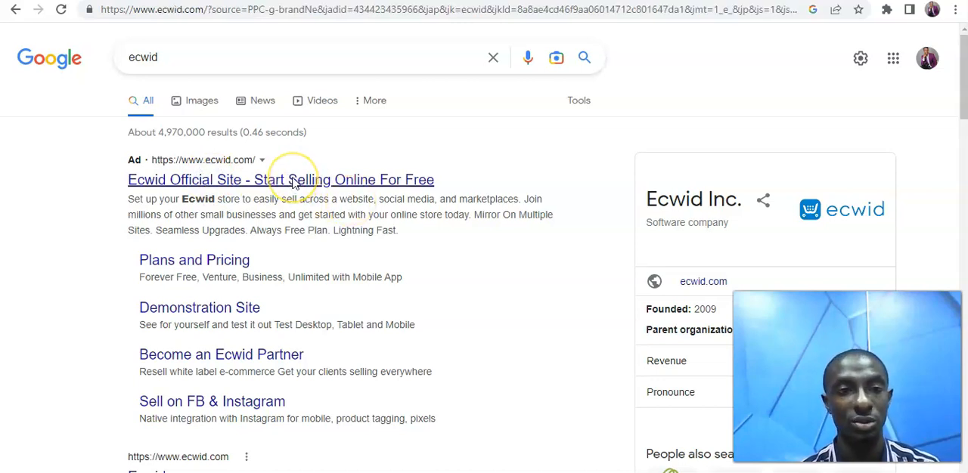
{"action": "left_click", "coordinate": [280, 179]}
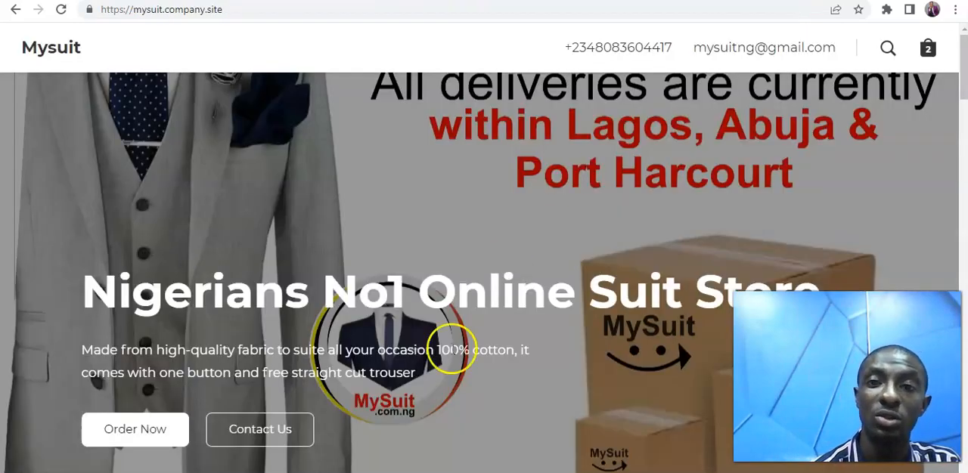
- Add the Coffee Brown Official Men Suit in size S to the bag and go to checkout
{"action": "scroll", "scroll_direction": "down", "scroll_amount": 3}
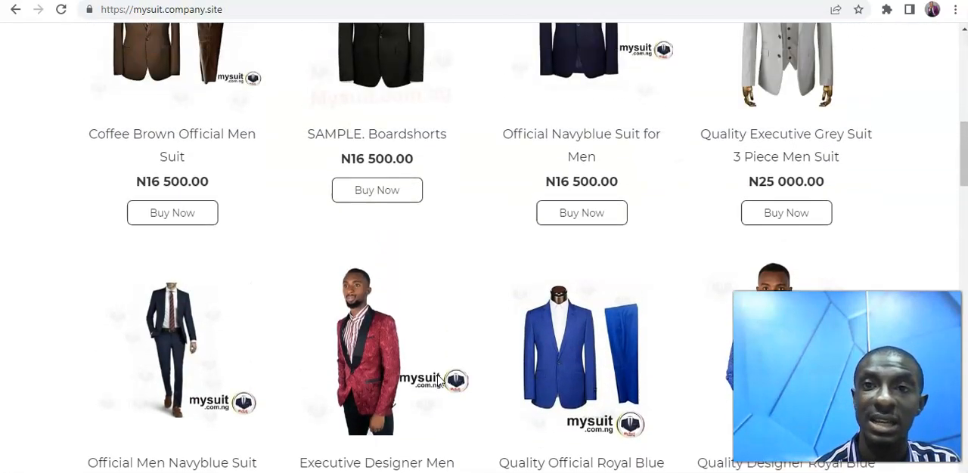
{"action": "scroll", "scroll_direction": "up", "scroll_amount": 3}
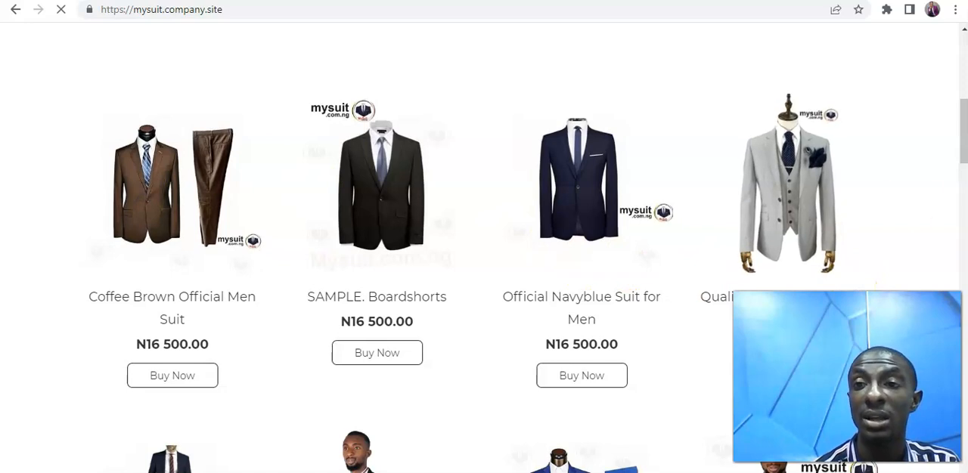
{"action": "left_click", "coordinate": [172, 189]}
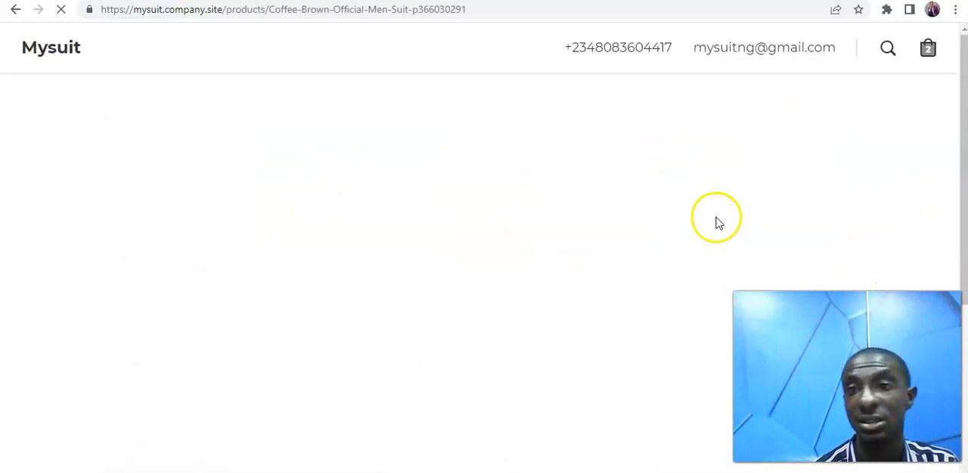
{"action": "scroll", "scroll_direction": "down", "scroll_amount": 3}
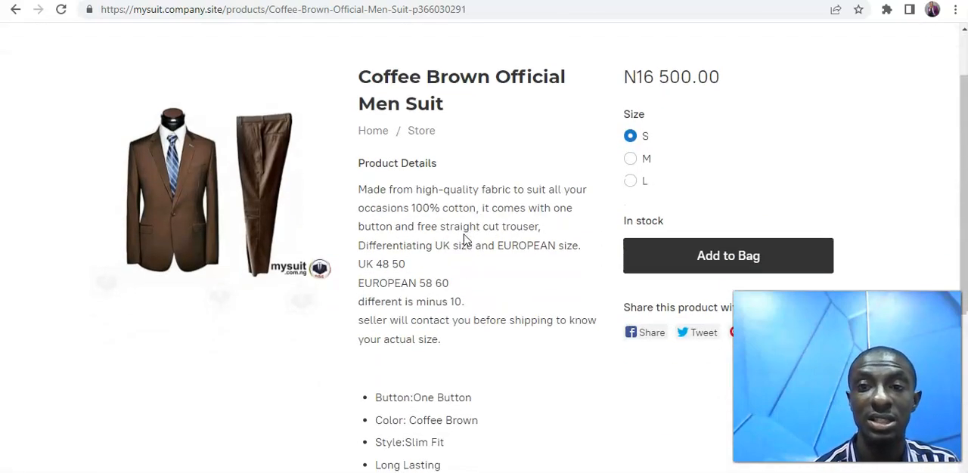
{"action": "mouse_move", "coordinate": [644, 250]}
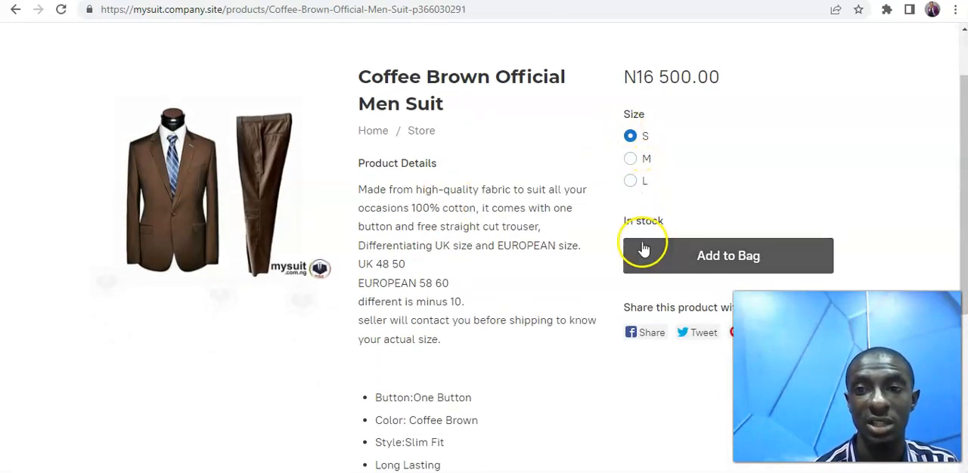
{"action": "left_click", "coordinate": [728, 256]}
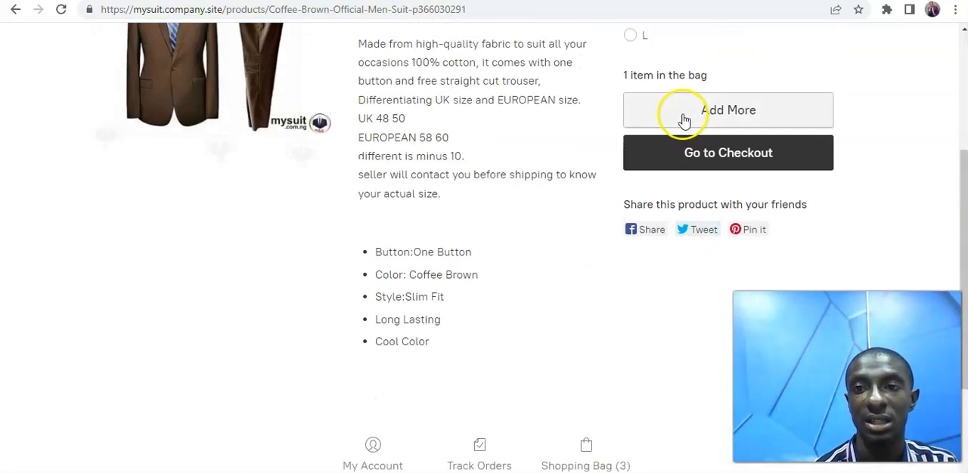
{"action": "left_click", "coordinate": [727, 153]}
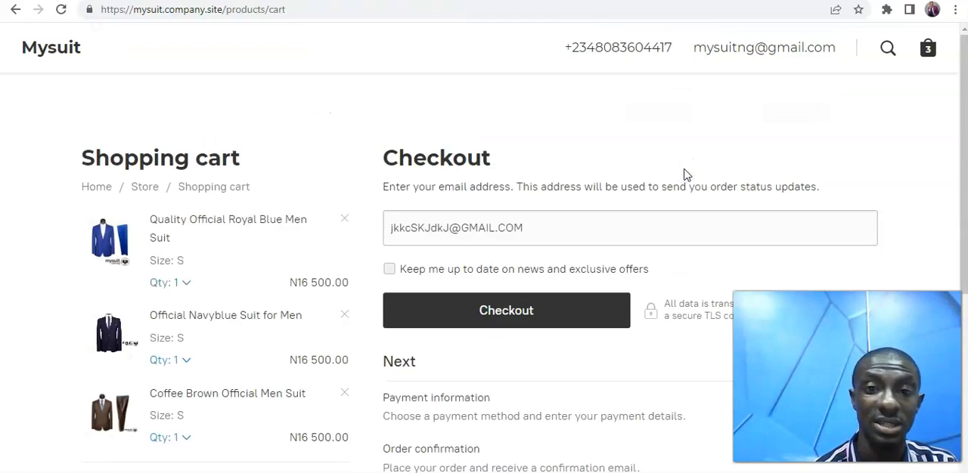
{"action": "scroll", "scroll_direction": "down", "scroll_amount": 3}
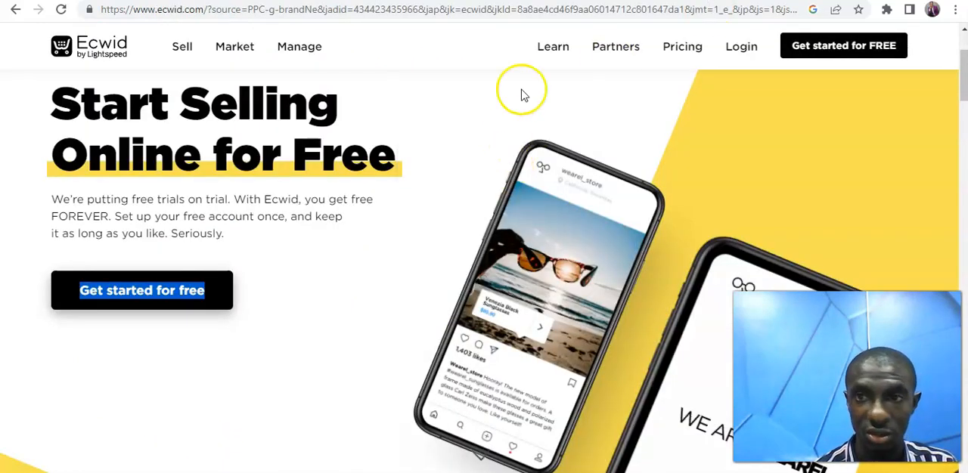
{"action": "mouse_move", "coordinate": [212, 34]}
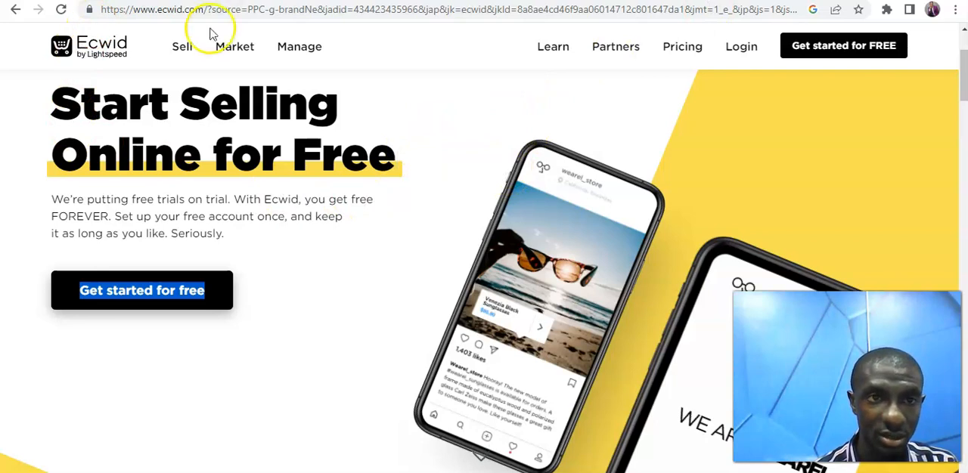
- Select the ecwid.com address and choose 'Get started for FREE' in the header
{"action": "left_click", "coordinate": [159, 12]}
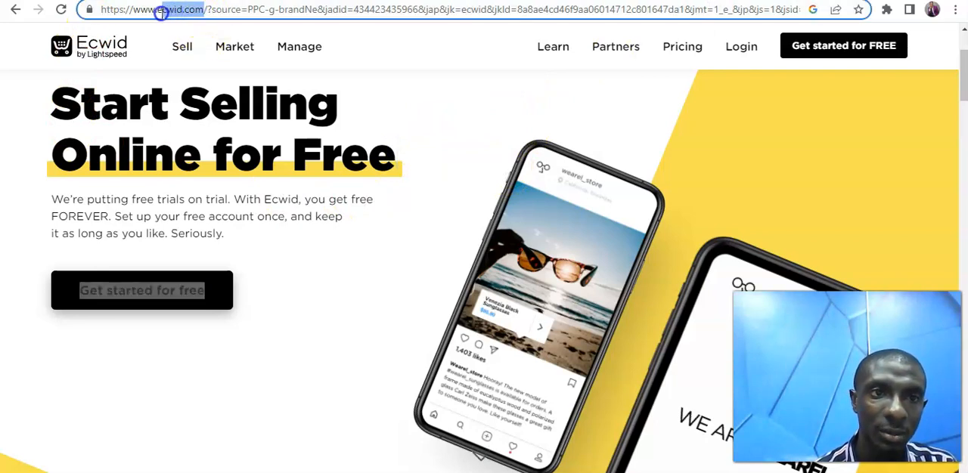
{"action": "mouse_move", "coordinate": [877, 63]}
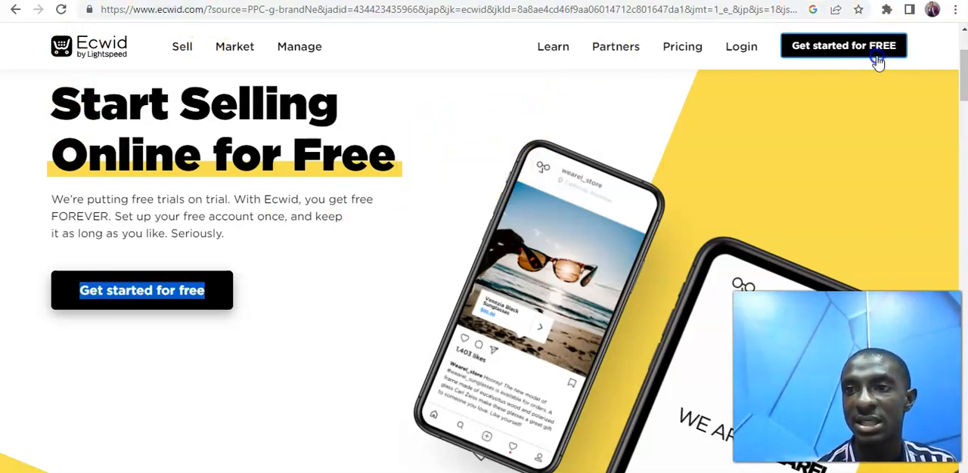
{"action": "left_click", "coordinate": [843, 45]}
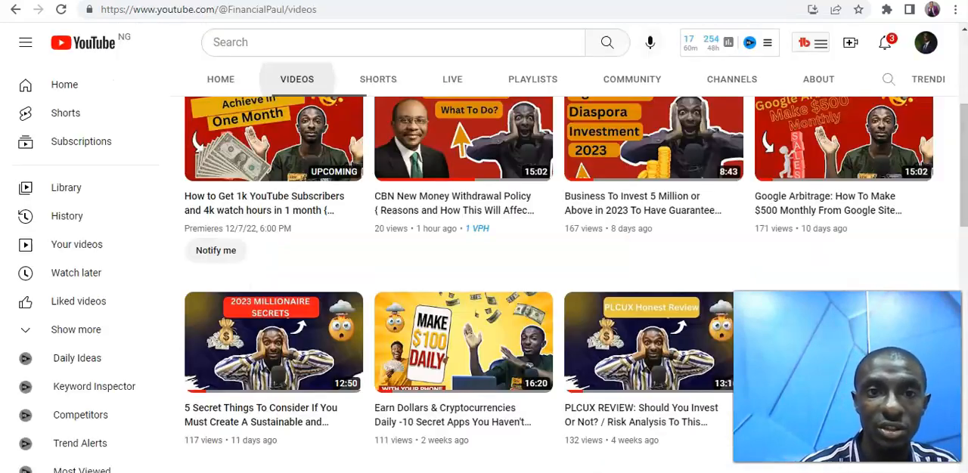
{"action": "mouse_move", "coordinate": [561, 78]}
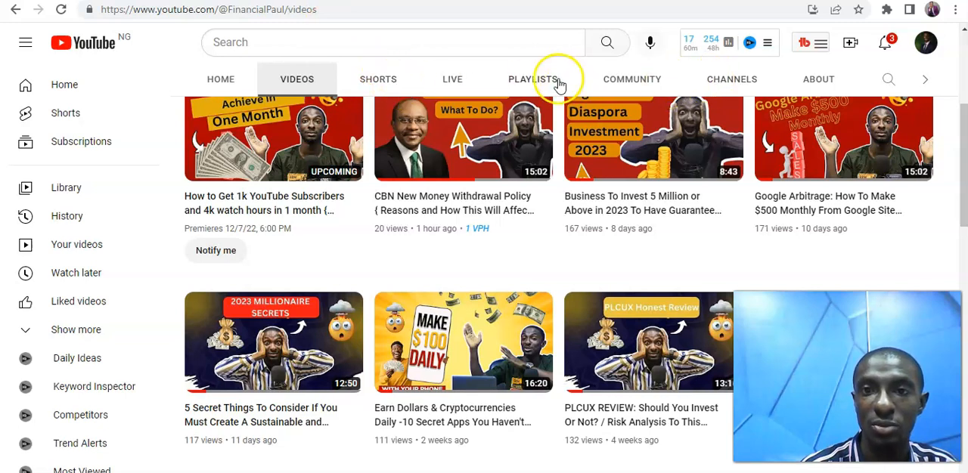
- Switch the channel to its Playlists tab and browse playlists like Finance News and Member Site
{"action": "left_click", "coordinate": [531, 79]}
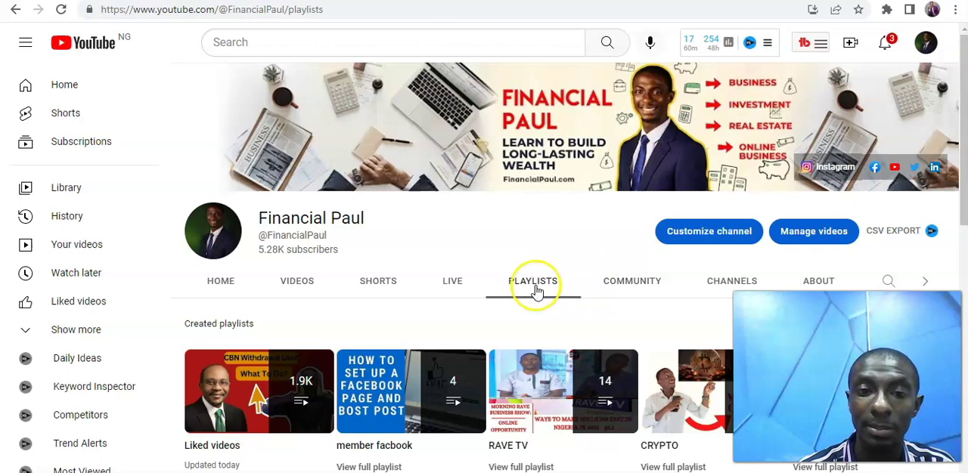
{"action": "scroll", "scroll_direction": "down", "scroll_amount": 3}
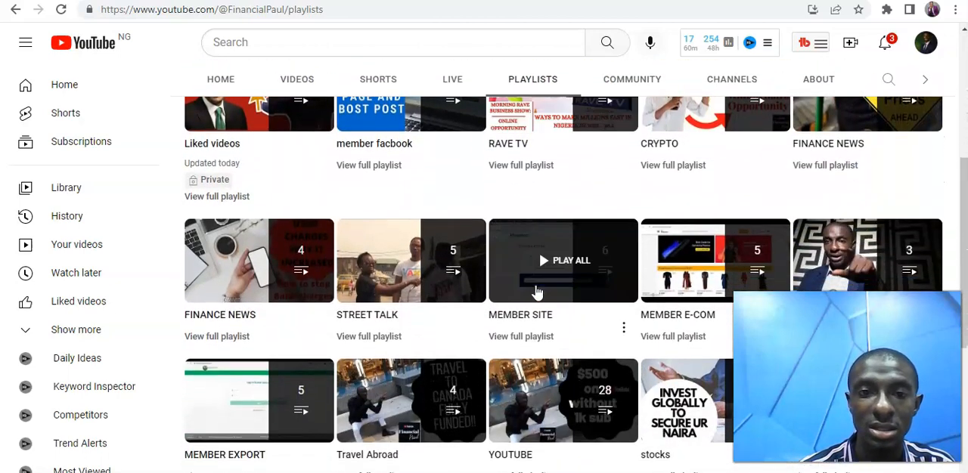
{"action": "scroll", "scroll_direction": "down", "scroll_amount": 3}
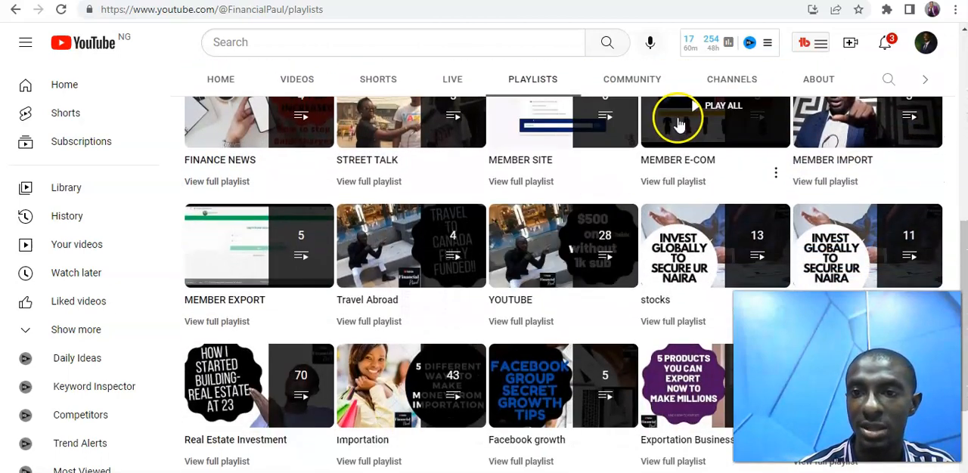
{"action": "scroll", "scroll_direction": "down", "scroll_amount": 3}
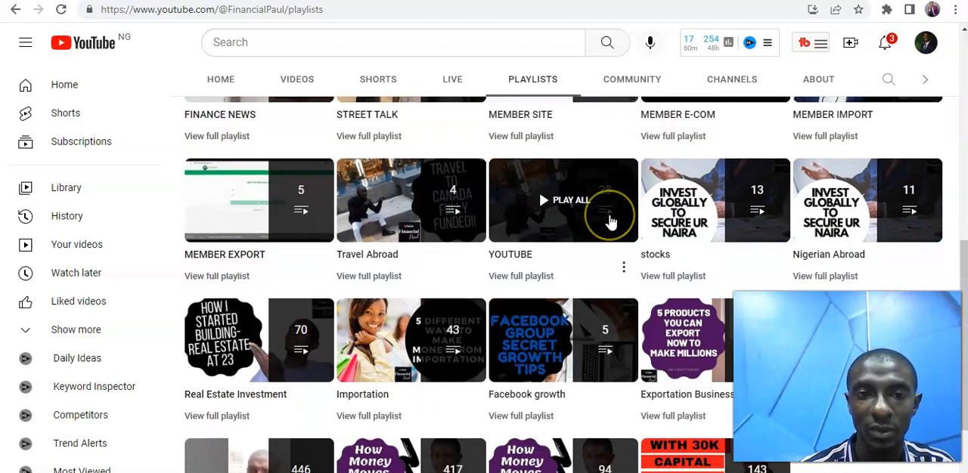
{"action": "scroll", "scroll_direction": "down", "scroll_amount": 3}
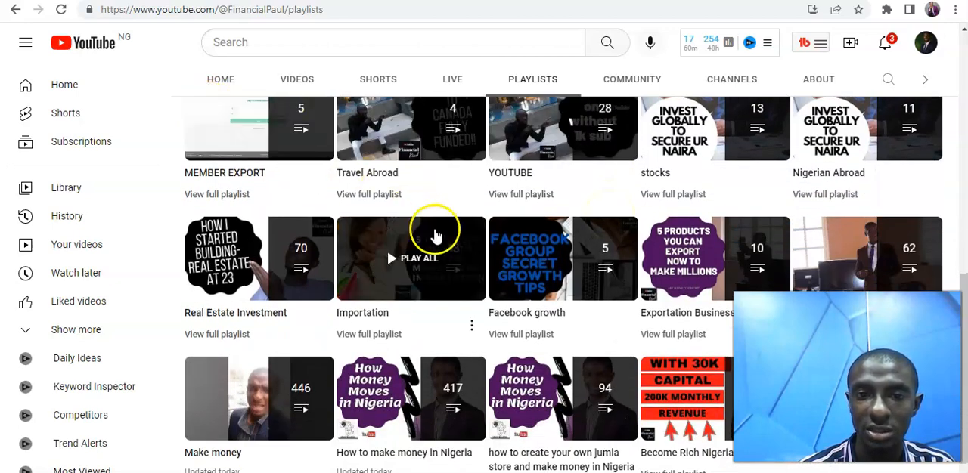
{"action": "scroll", "scroll_direction": "down", "scroll_amount": 3}
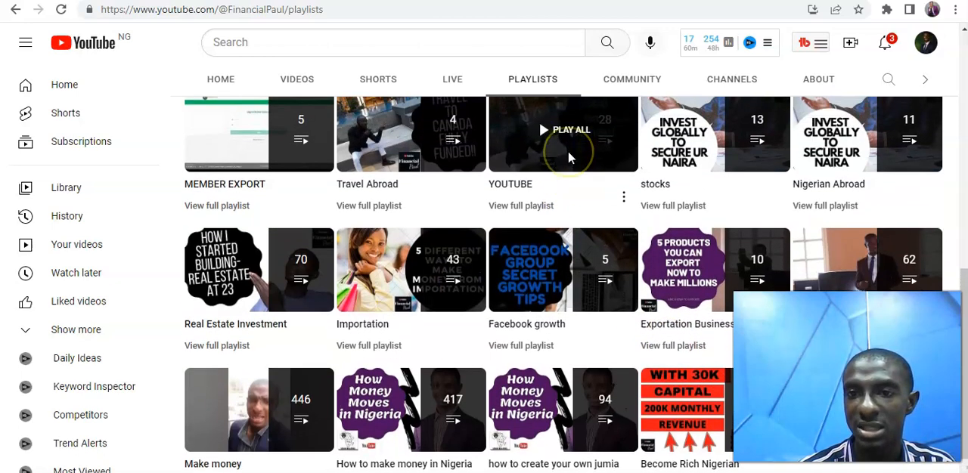
{"action": "scroll", "scroll_direction": "up", "scroll_amount": 3}
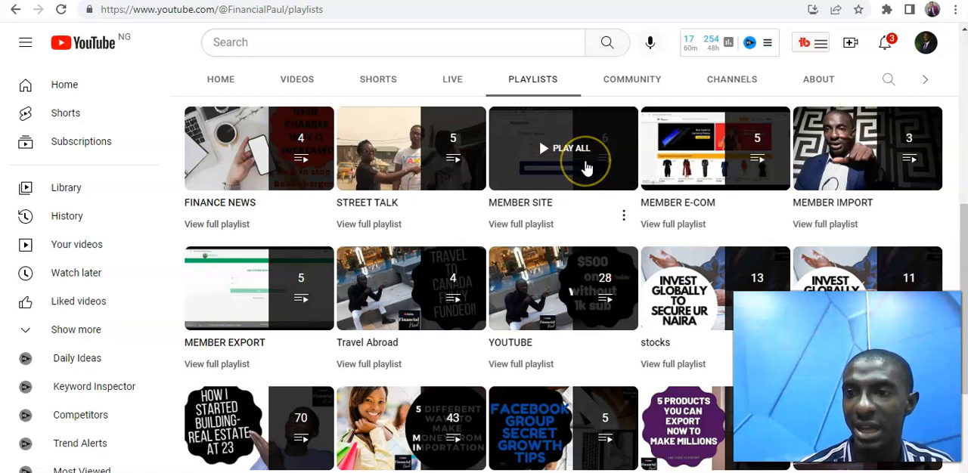
{"action": "mouse_move", "coordinate": [858, 147]}
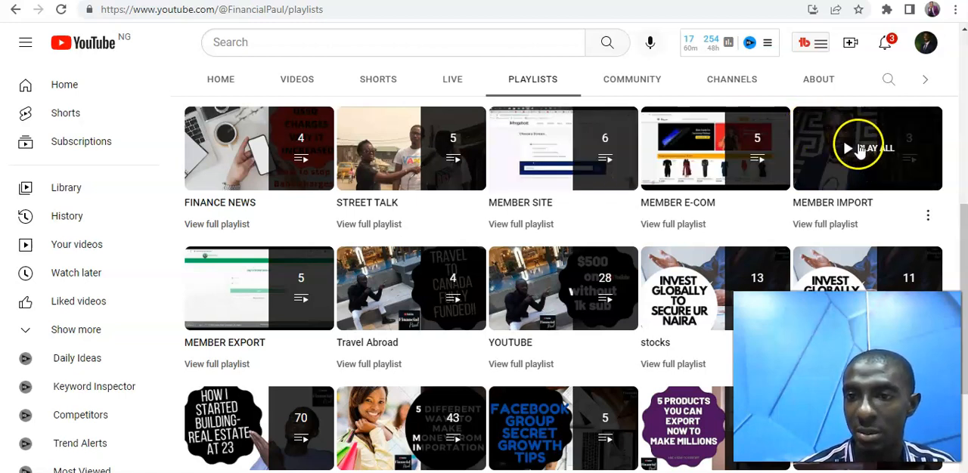
{"action": "mouse_move", "coordinate": [531, 242]}
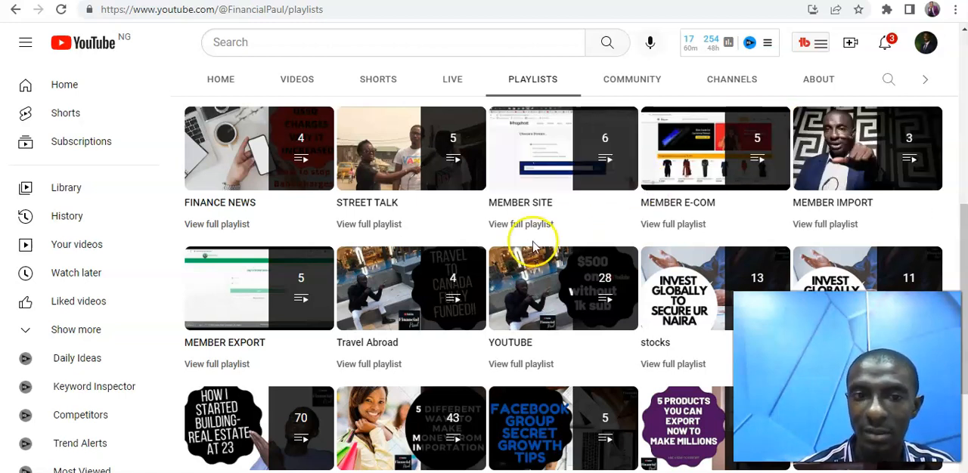
{"action": "scroll", "scroll_direction": "down", "scroll_amount": 3}
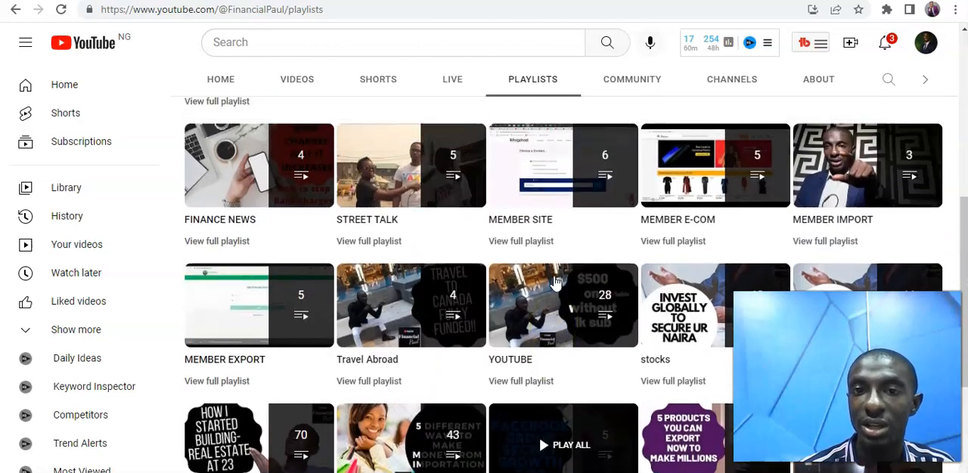
{"action": "scroll", "scroll_direction": "up", "scroll_amount": 3}
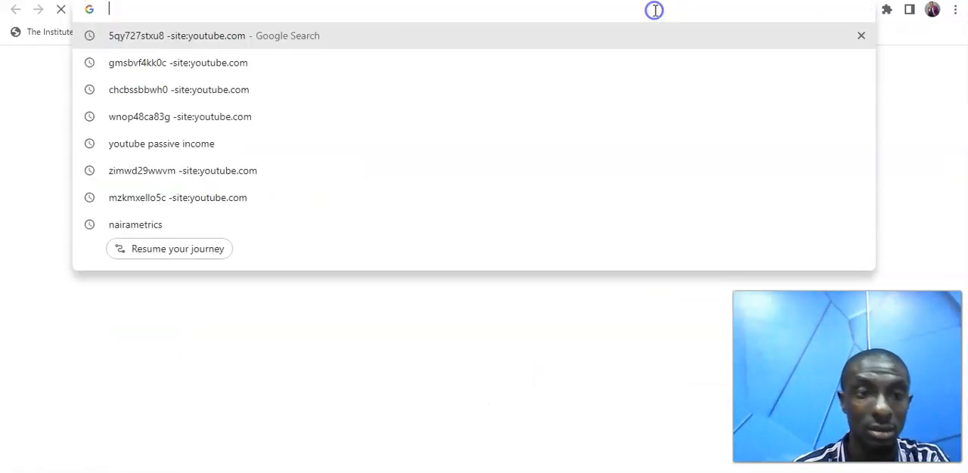
- Enter 1688 in the address bar to load the 1688.com wholesale site
{"action": "type", "text": "1688.com"}
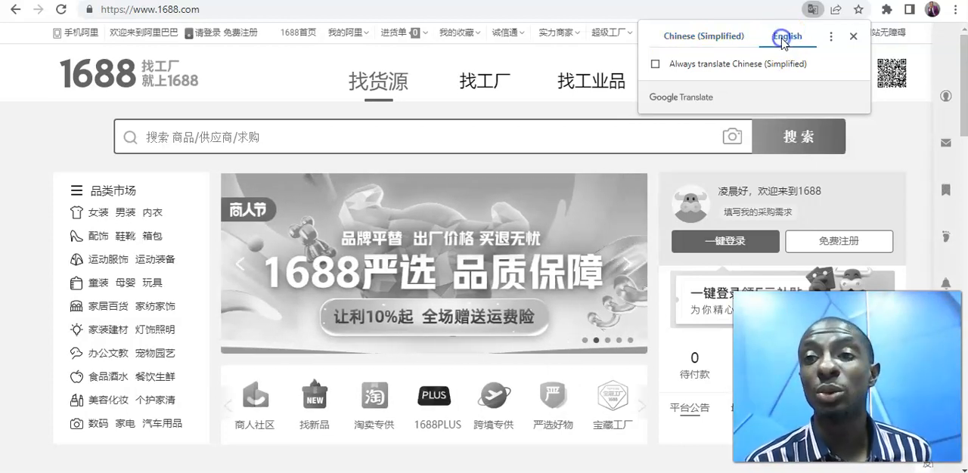
- Translate the 1688.com homepage into English via the Google Translate popup
{"action": "left_click", "coordinate": [779, 37]}
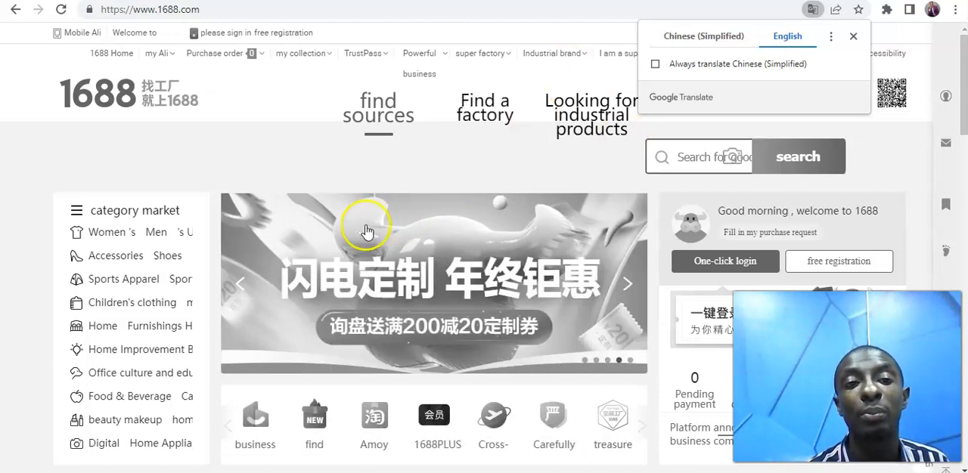
{"action": "mouse_move", "coordinate": [312, 165]}
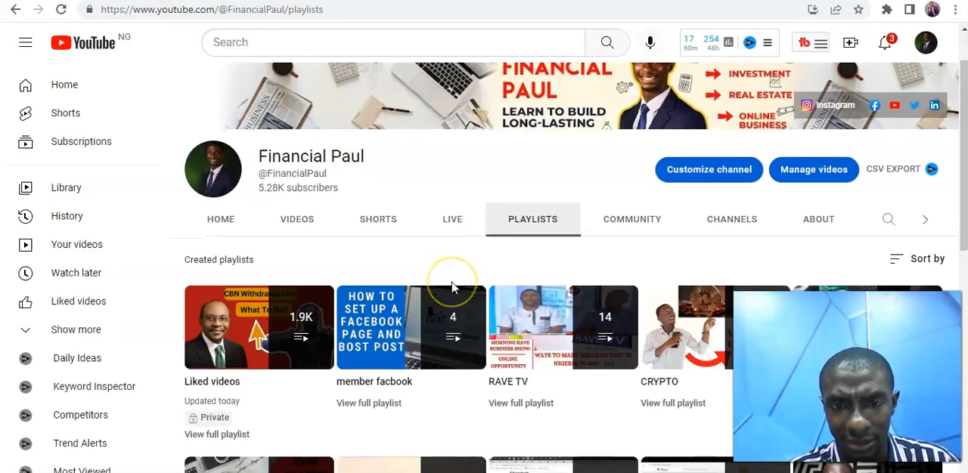
- Browse Financial Paul's playlists again, then switch to Videos and scroll the recent uploads
{"action": "scroll", "scroll_direction": "down", "scroll_amount": 3}
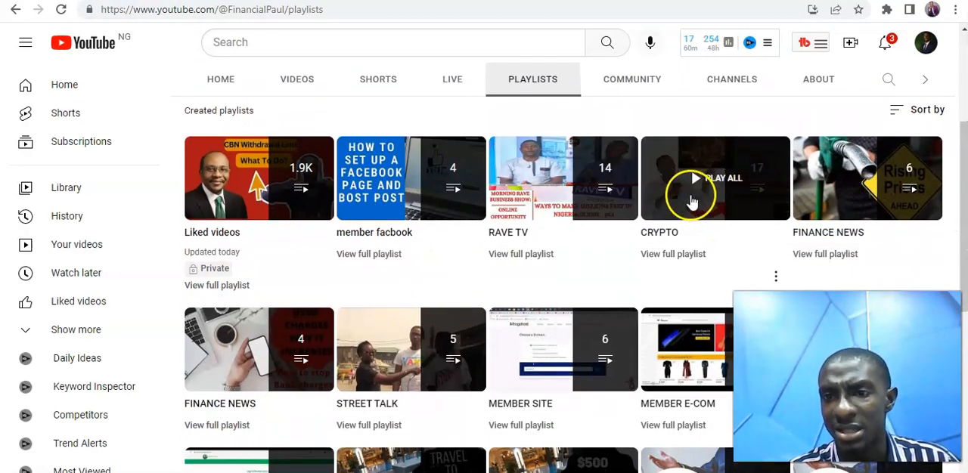
{"action": "scroll", "scroll_direction": "down", "scroll_amount": 3}
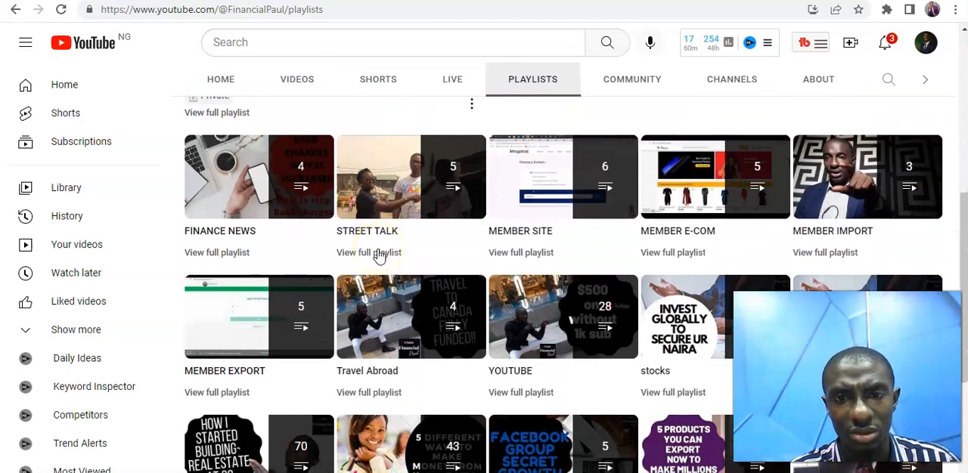
{"action": "scroll", "scroll_direction": "down", "scroll_amount": 3}
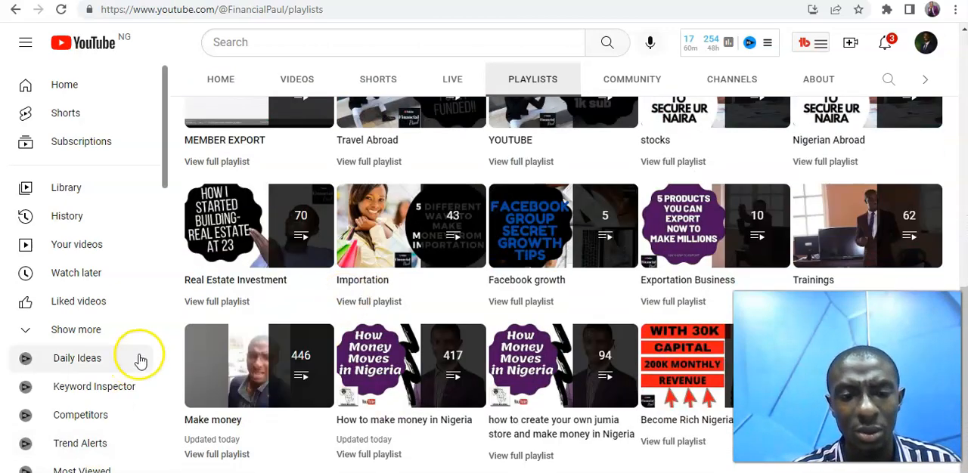
{"action": "mouse_move", "coordinate": [257, 365]}
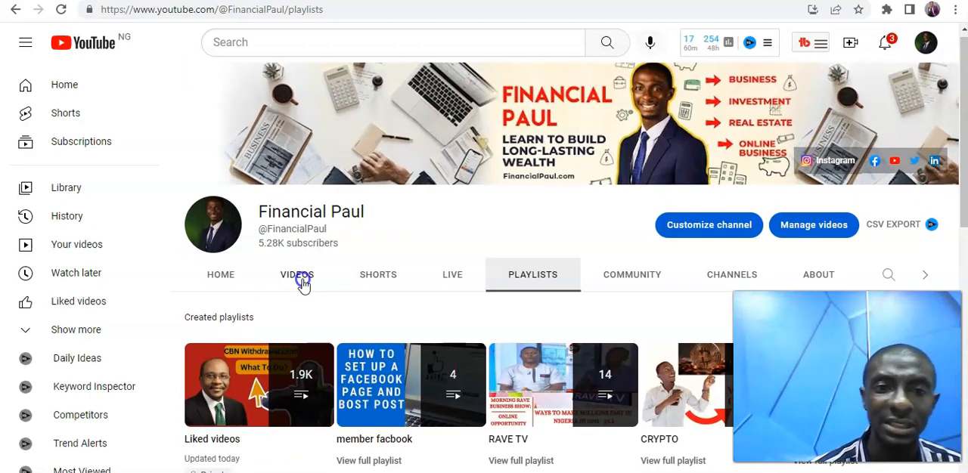
{"action": "left_click", "coordinate": [296, 274]}
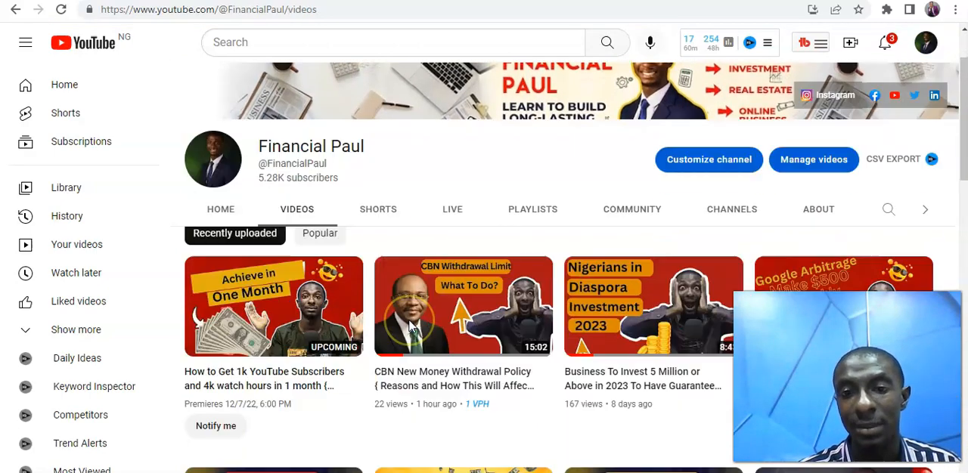
{"action": "scroll", "scroll_direction": "down", "scroll_amount": 3}
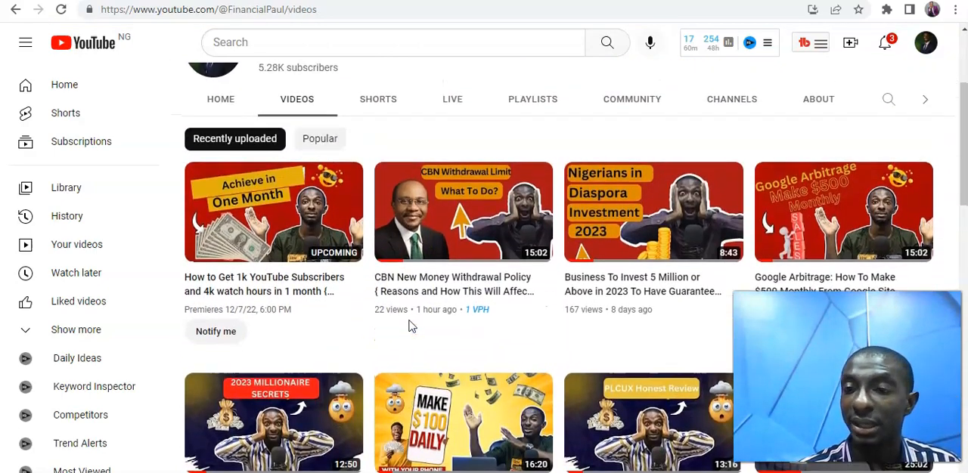